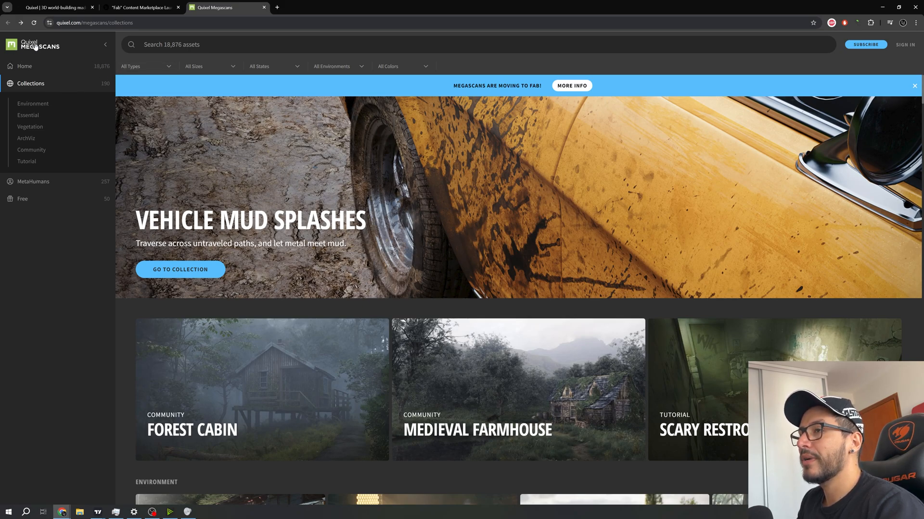
mouse_move(50, 79)
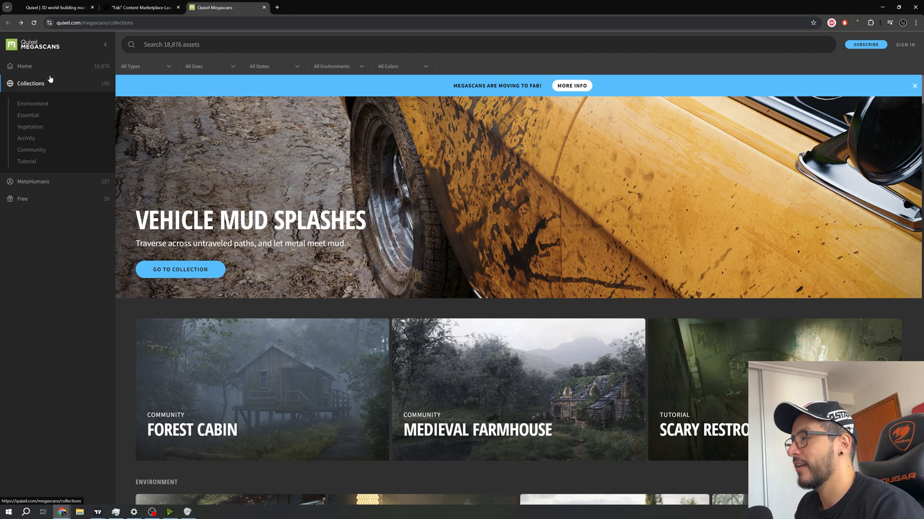
mouse_move(381, 307)
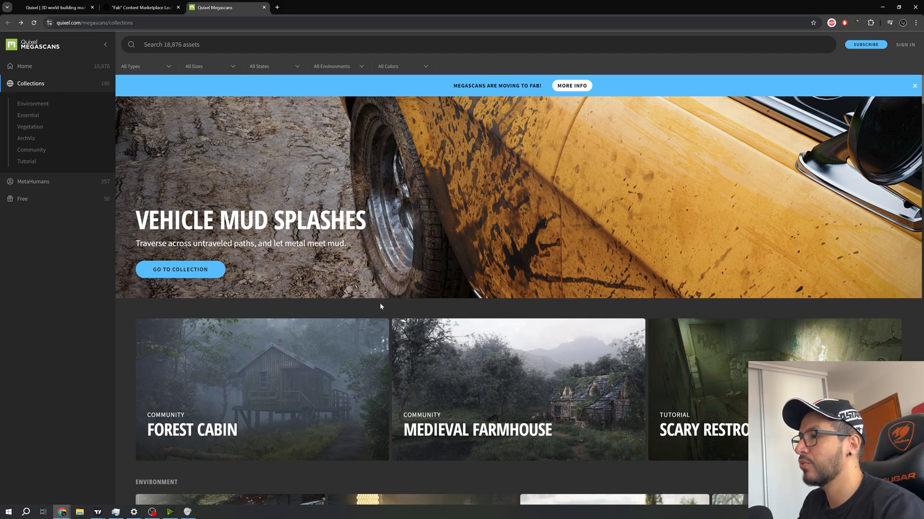
mouse_move(409, 303)
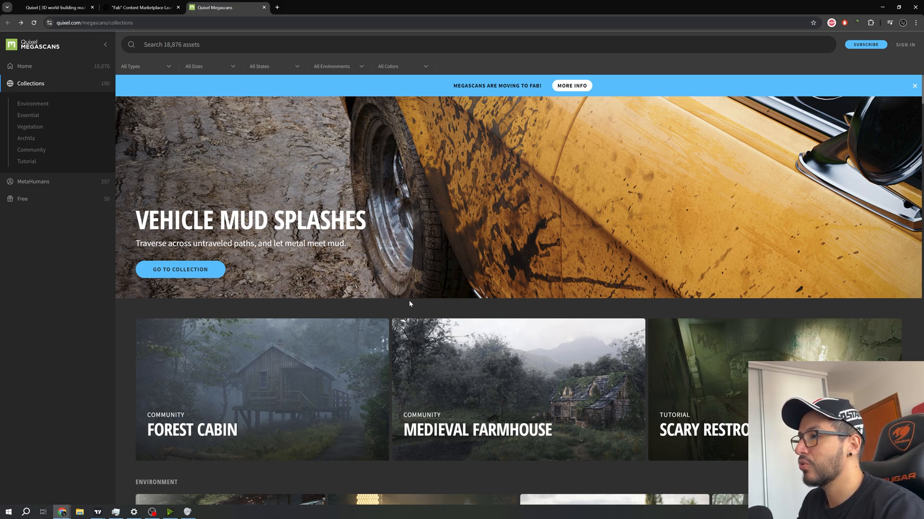
Scroll through the Megascans asset listing to browse what is available
scroll(down, 3)
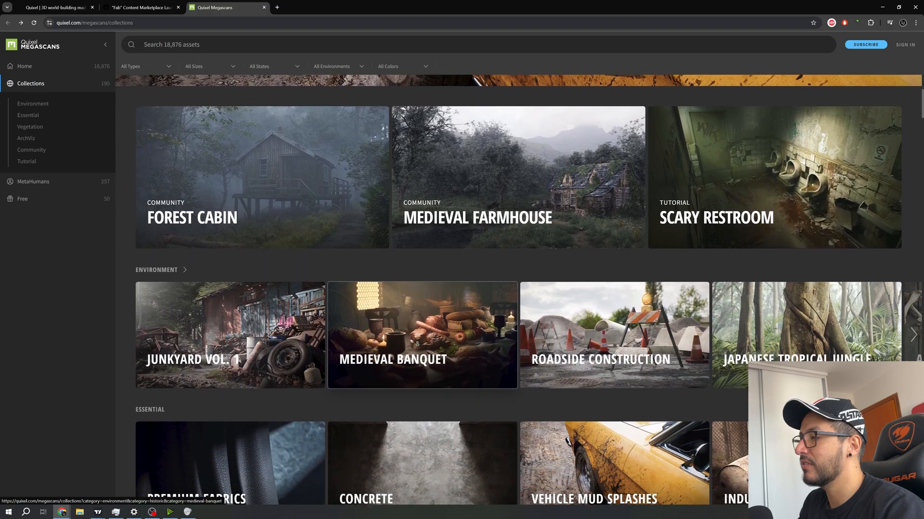
scroll(down, 3)
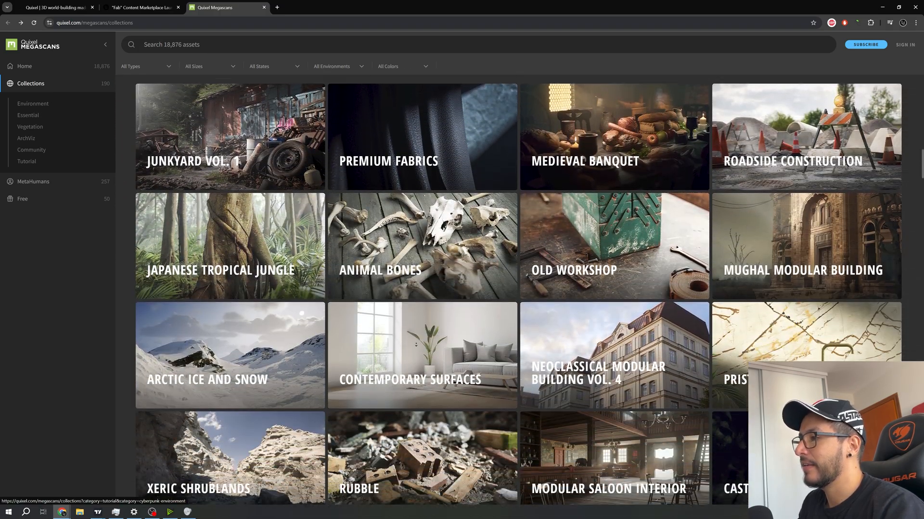
scroll(down, 3)
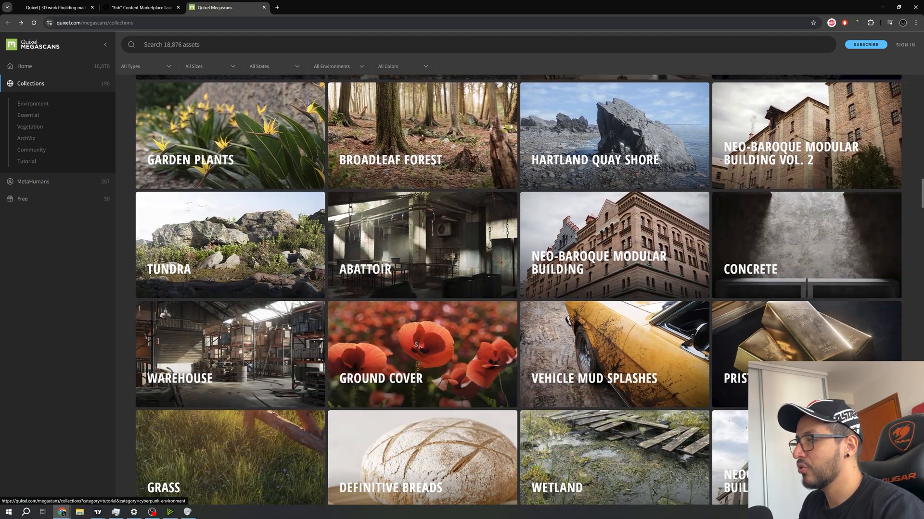
scroll(down, 3)
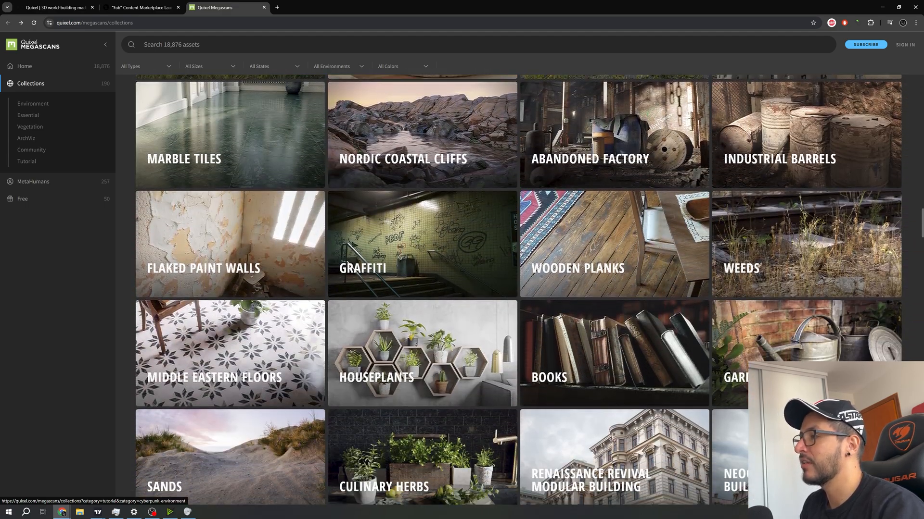
scroll(down, 3)
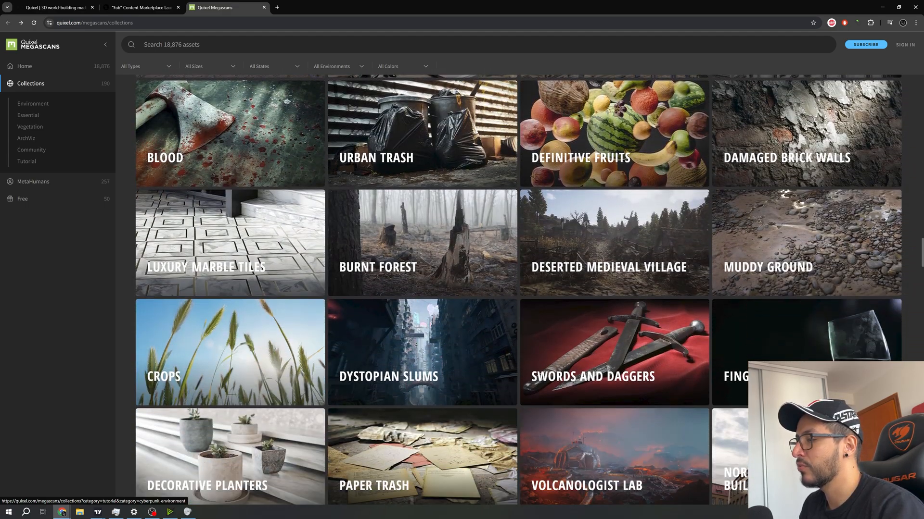
scroll(down, 3)
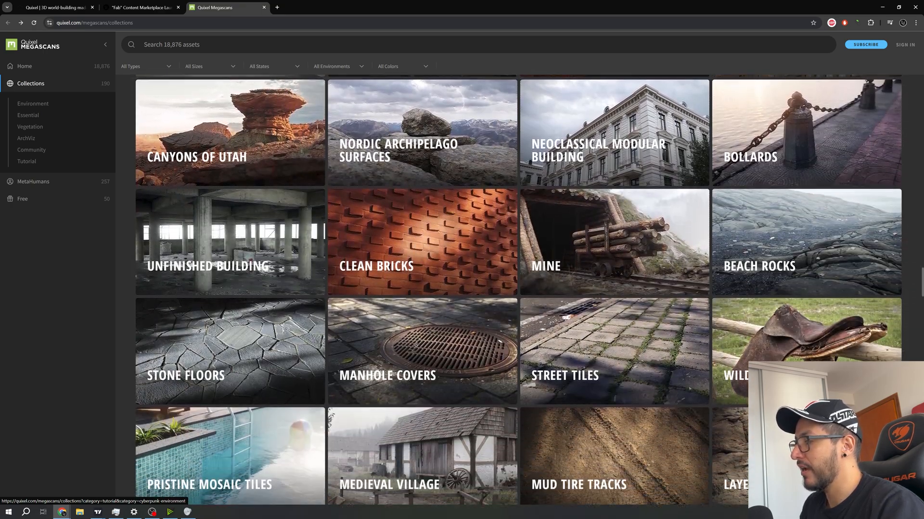
scroll(down, 3)
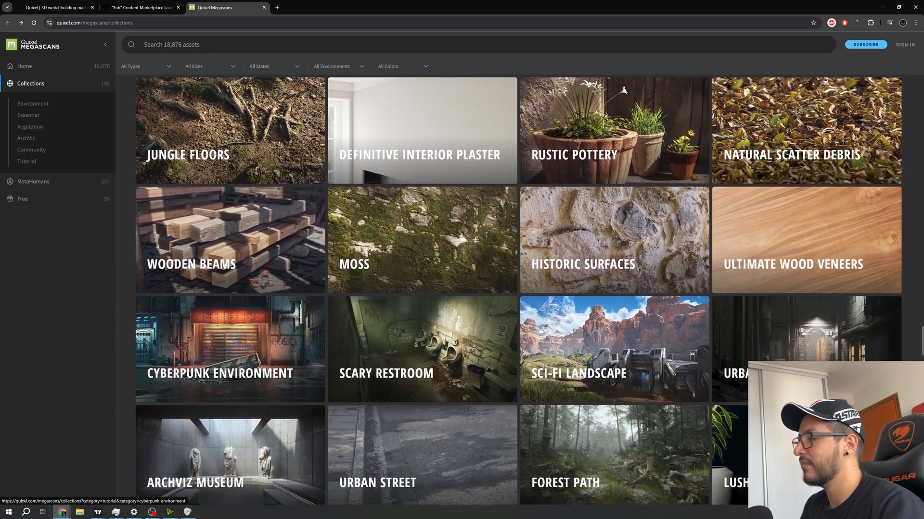
scroll(down, 3)
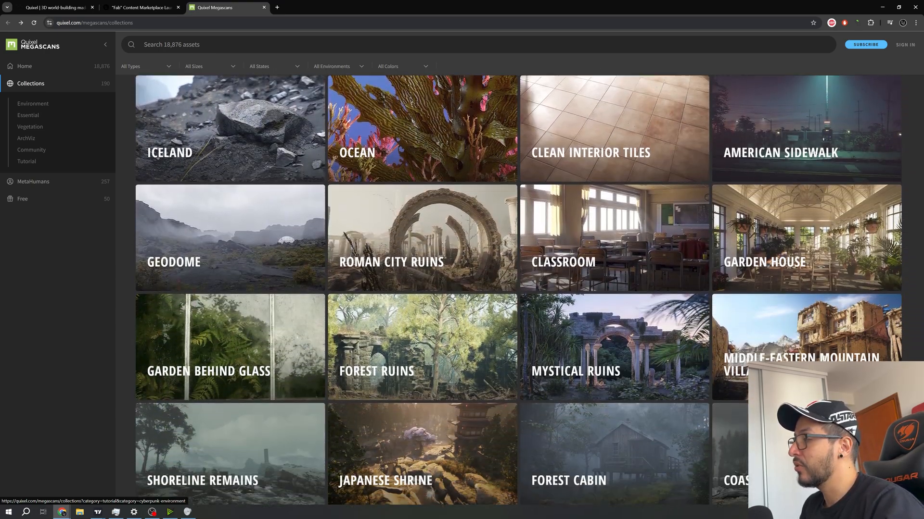
scroll(down, 3)
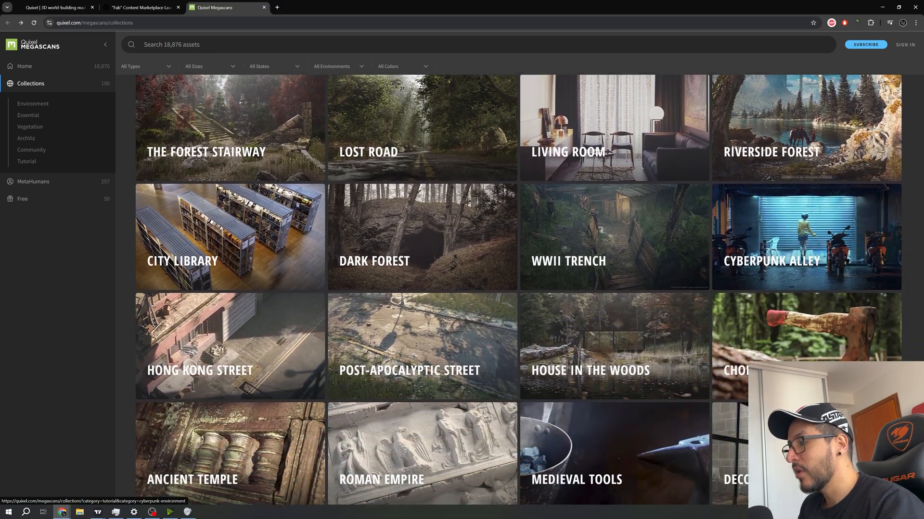
scroll(down, 3)
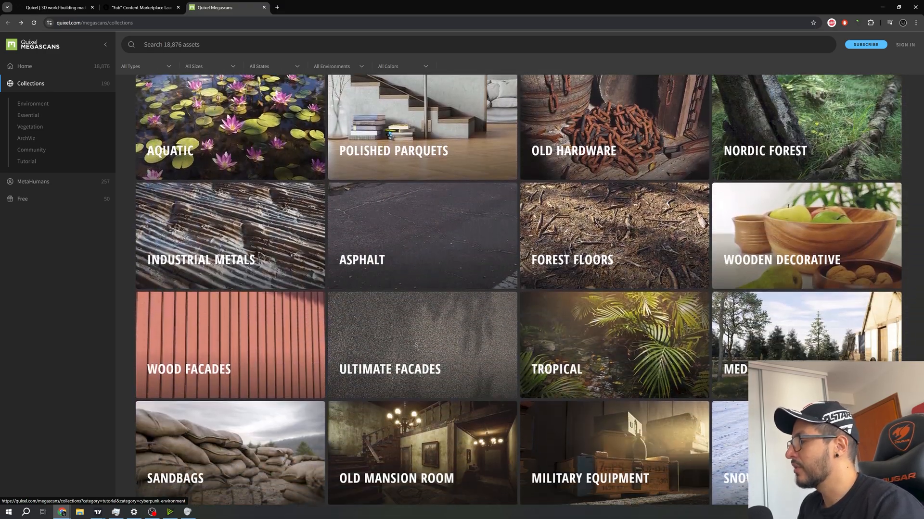
scroll(down, 3)
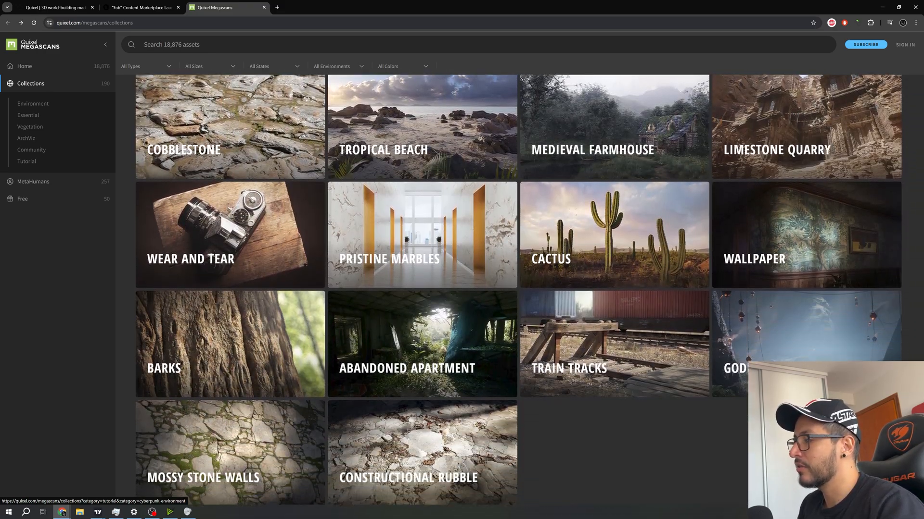
scroll(down, 3)
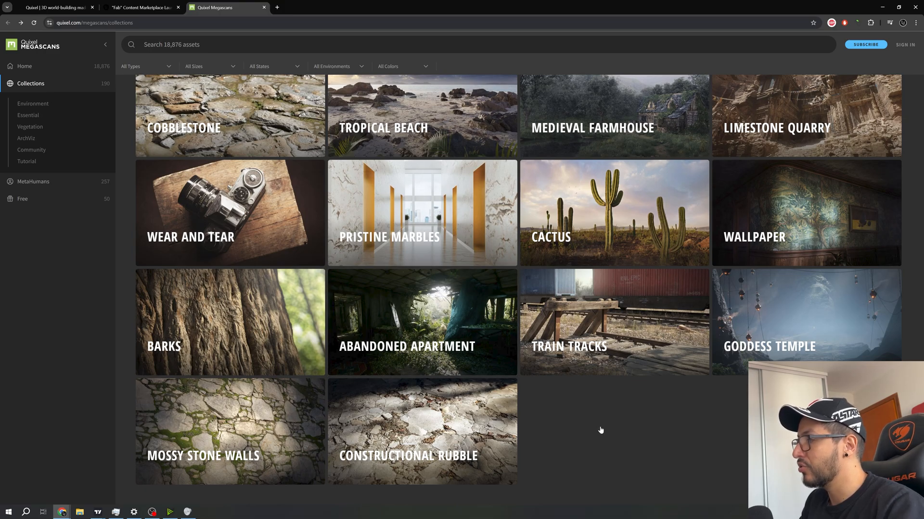
scroll(up, 3)
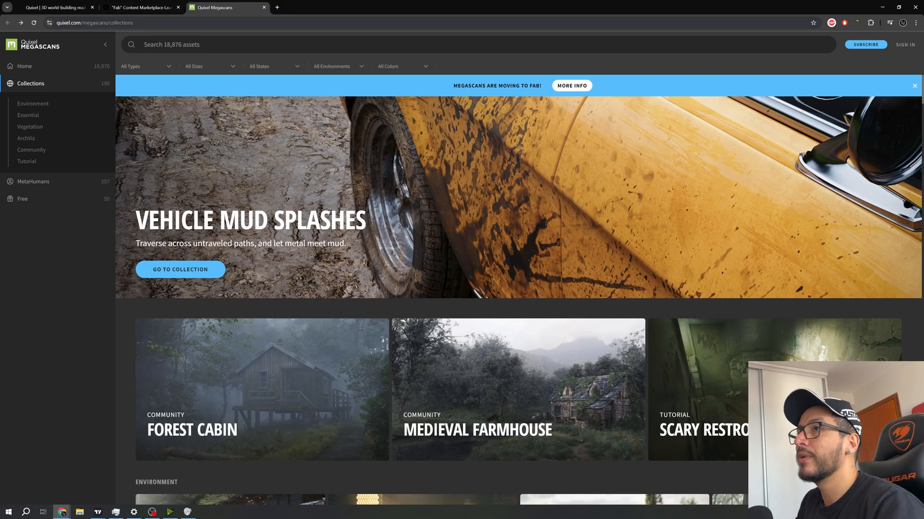
Sign in to Megascans with the Epic Games account and view the Definitive Fruits collection
click(94, 23)
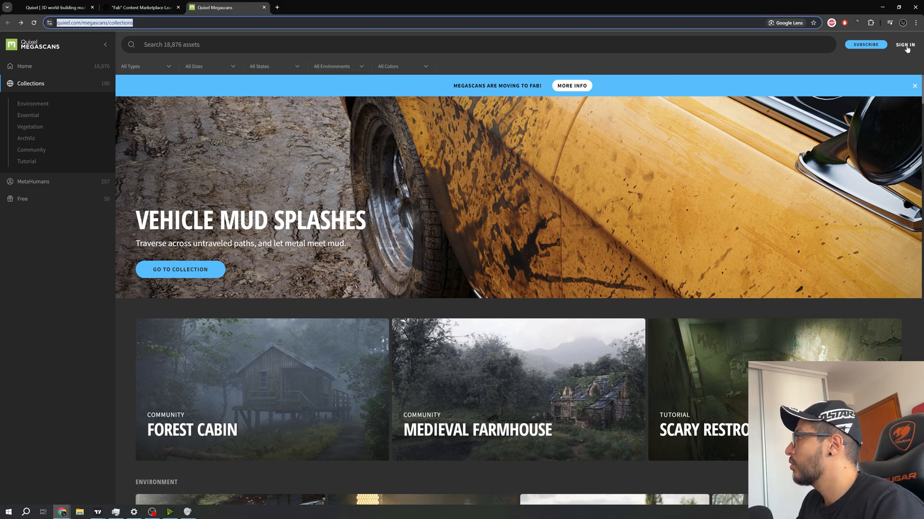
click(905, 44)
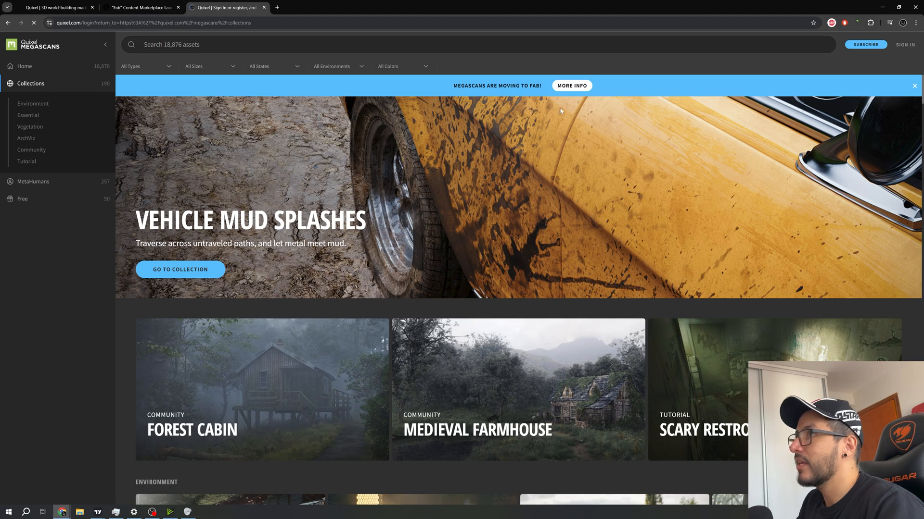
click(905, 44)
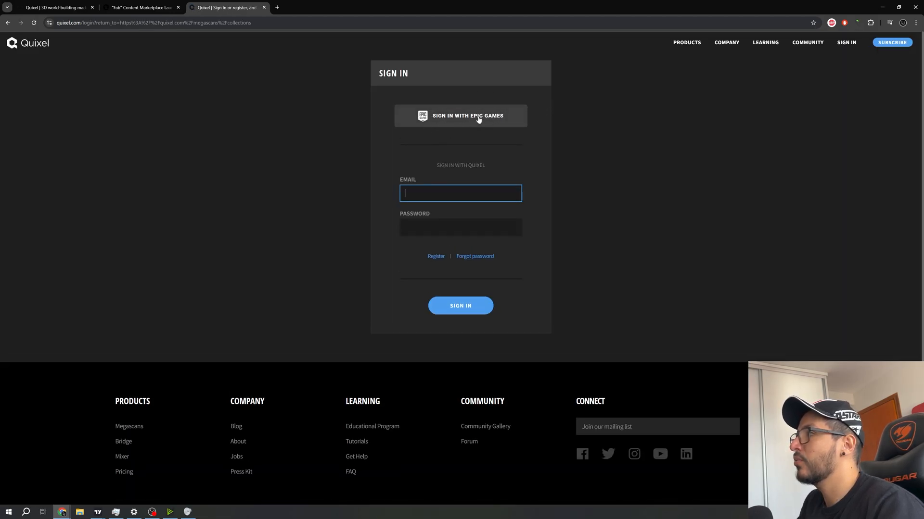
click(460, 116)
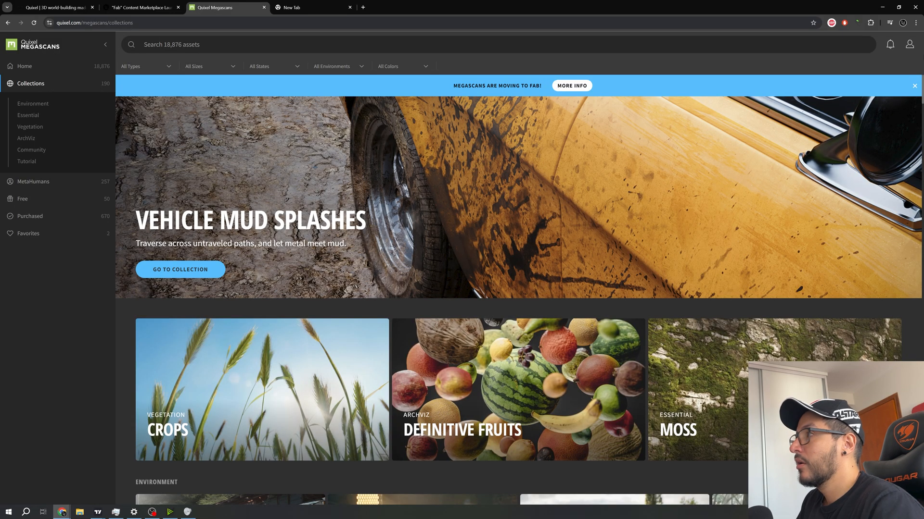
click(914, 44)
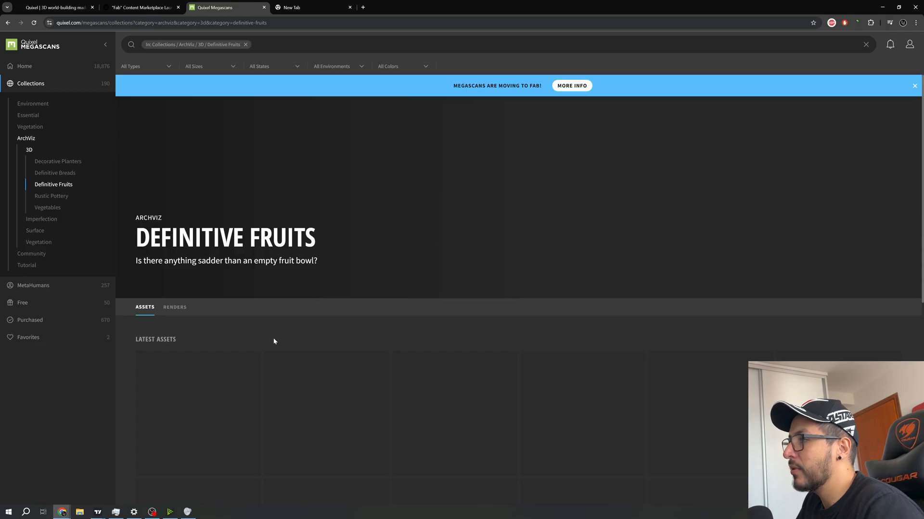
scroll(down, 3)
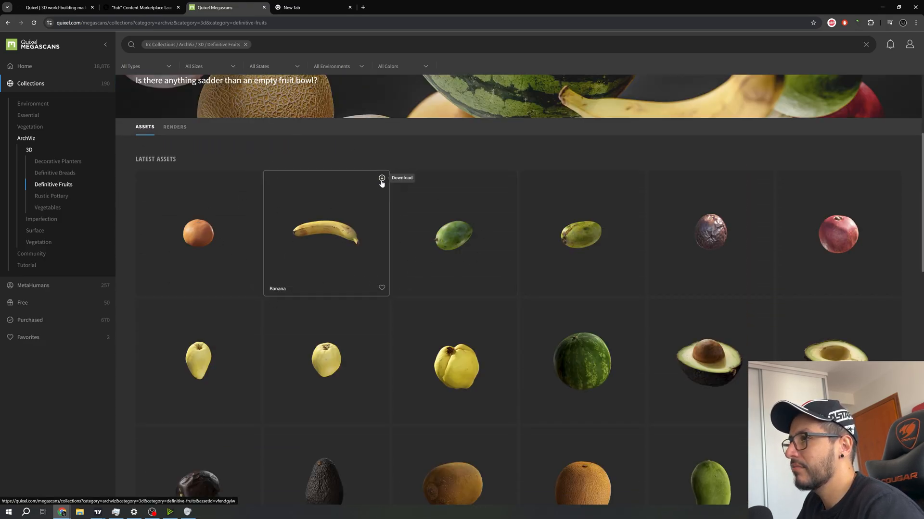
mouse_move(393, 195)
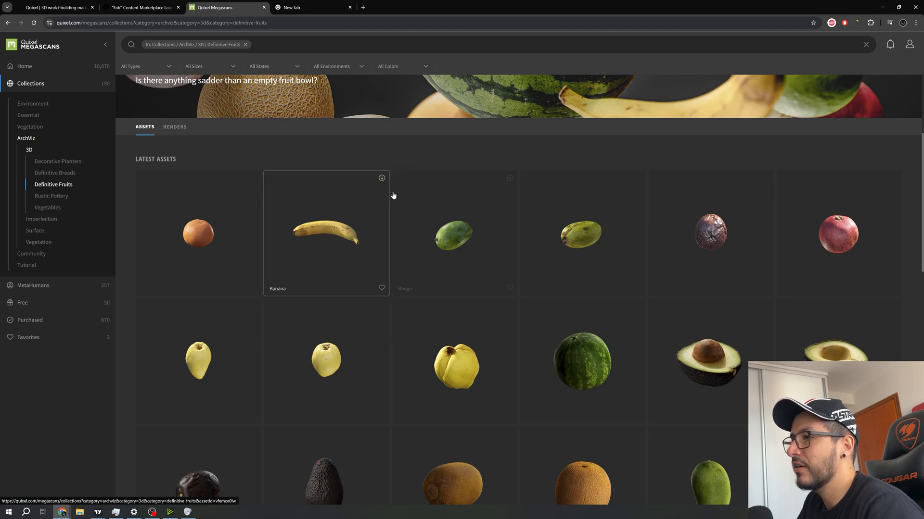
mouse_move(102, 320)
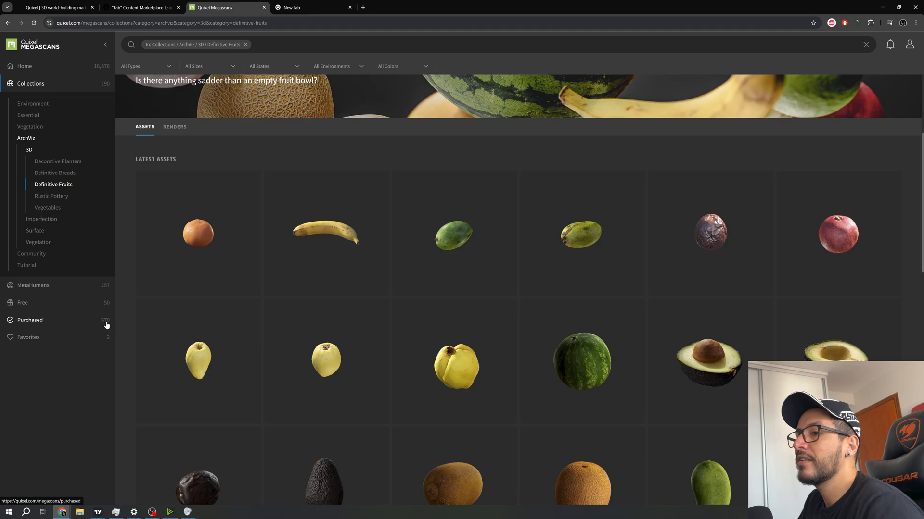
scroll(up, 3)
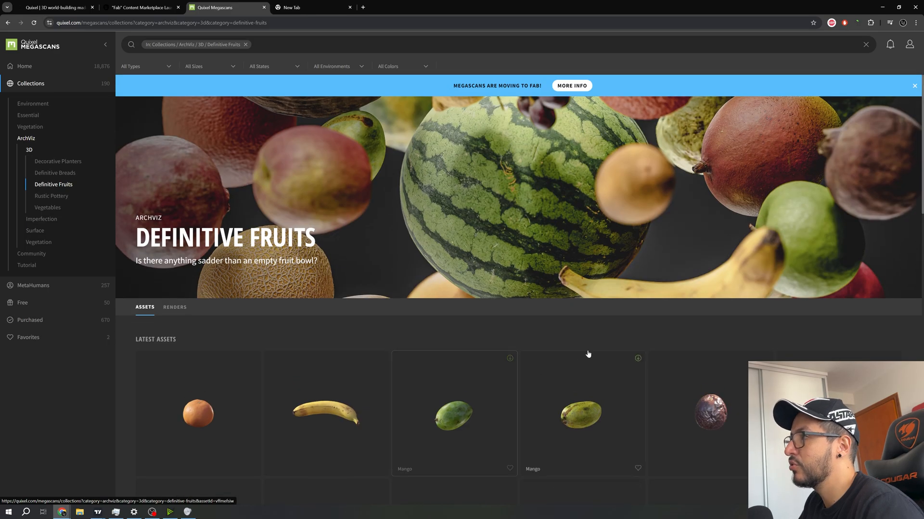
Rerun the earlier Google search "jamiephan quixel" to find the GitHub add-all-items script
click(31, 83)
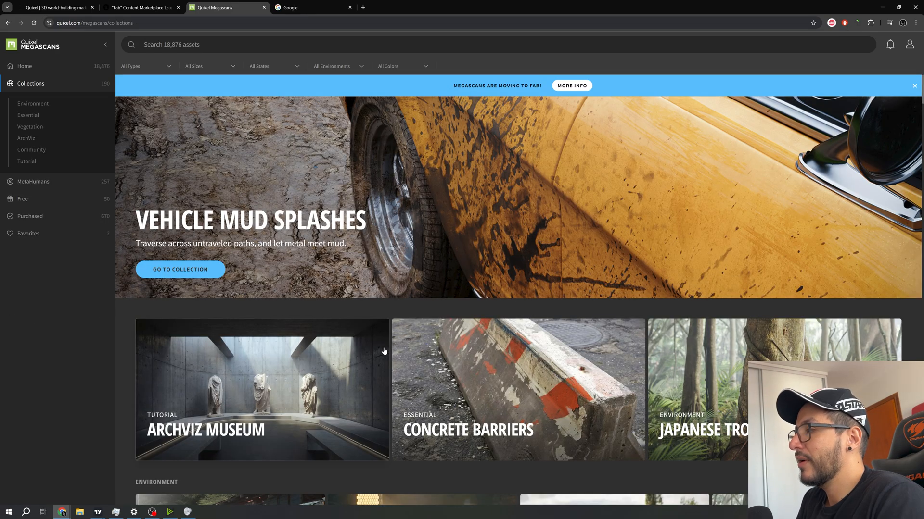
click(312, 7)
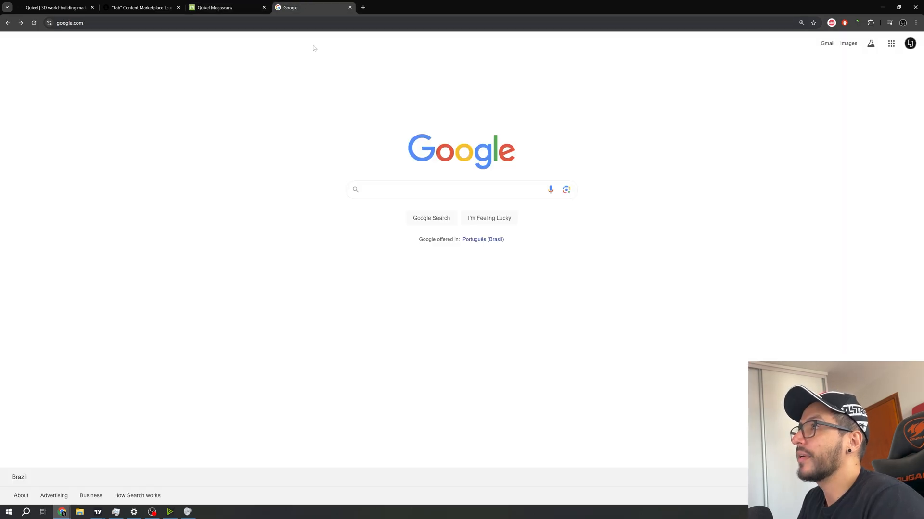
click(448, 189)
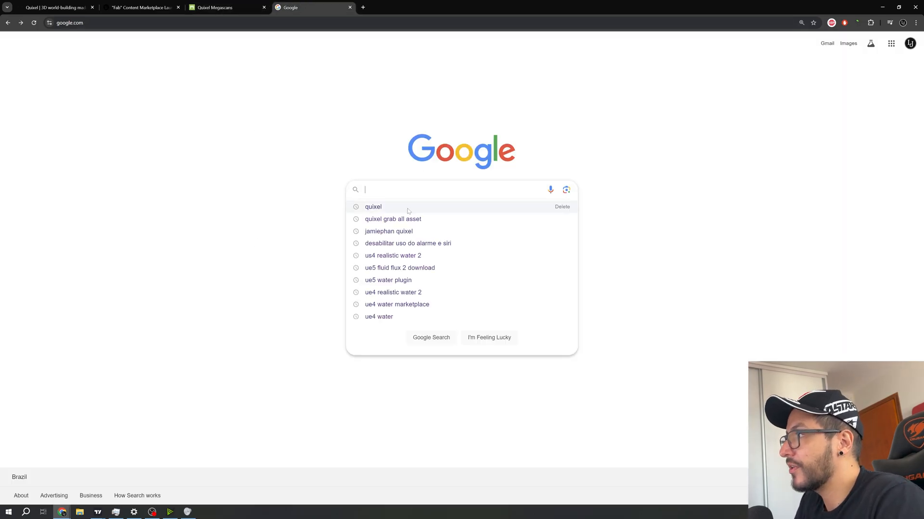
click(388, 231)
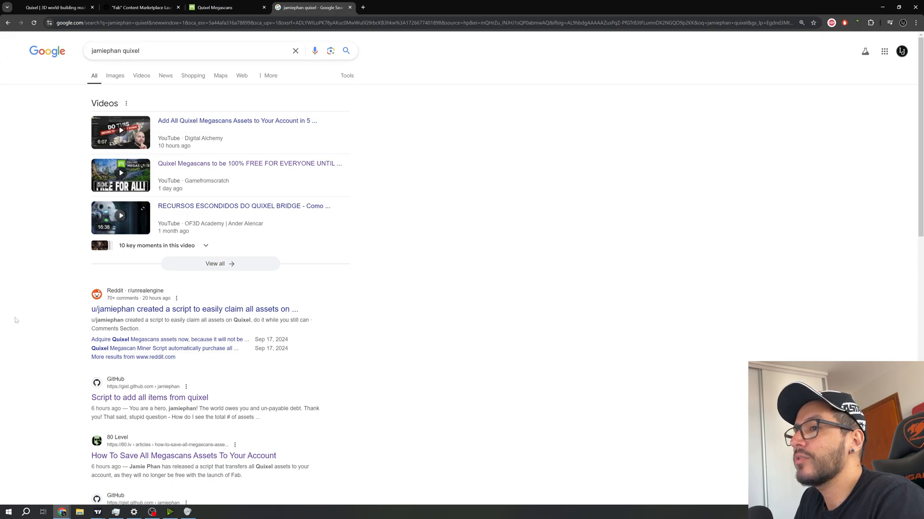
scroll(down, 3)
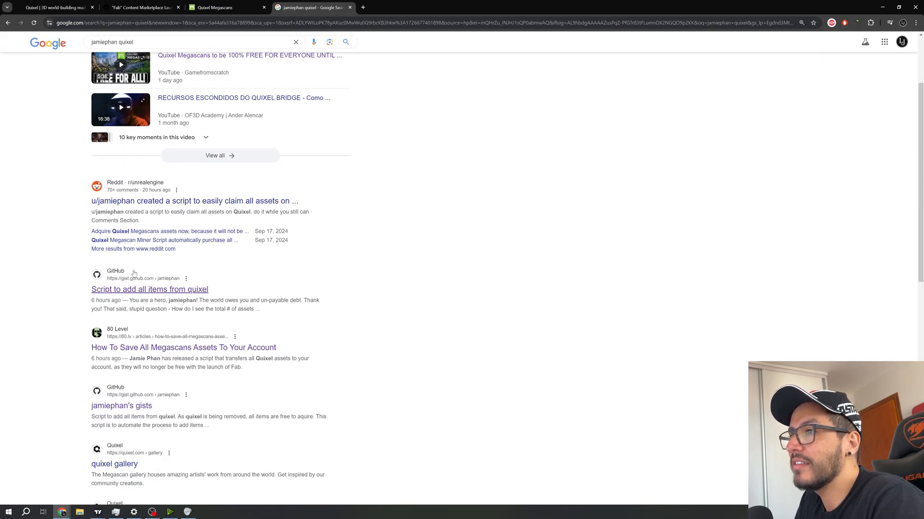
mouse_move(136, 289)
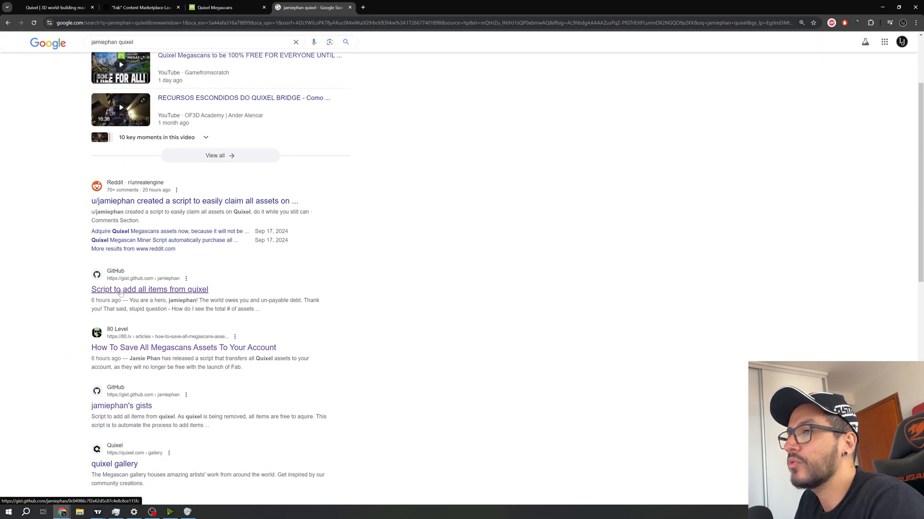
mouse_move(172, 297)
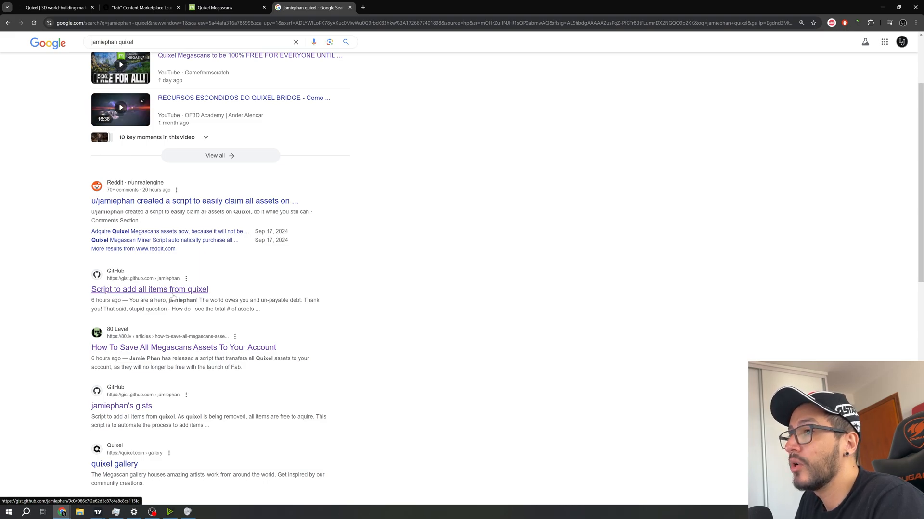
View the jamiephan Gist's run.js script as raw plain text
click(150, 289)
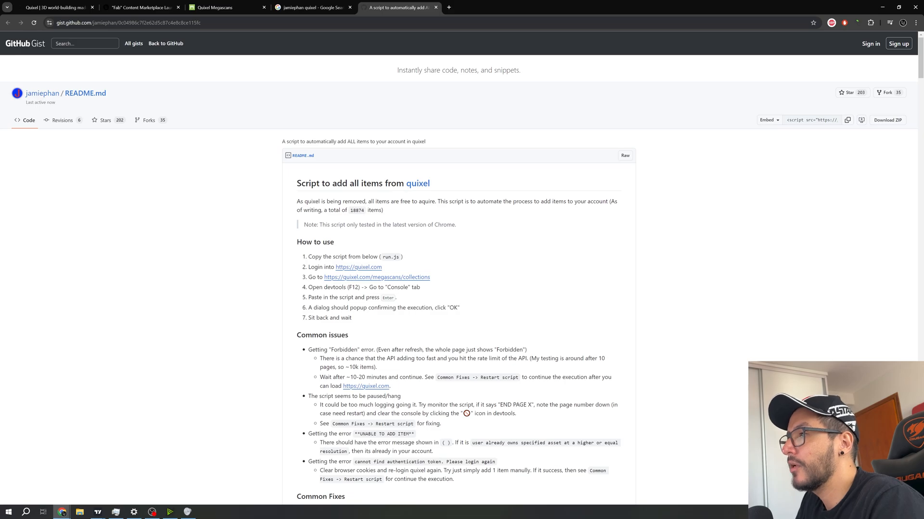
mouse_move(380, 318)
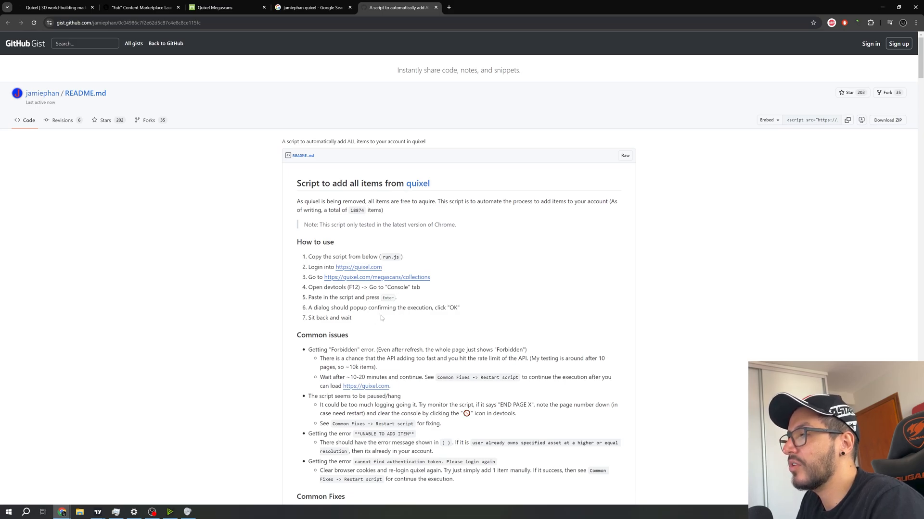
scroll(down, 3)
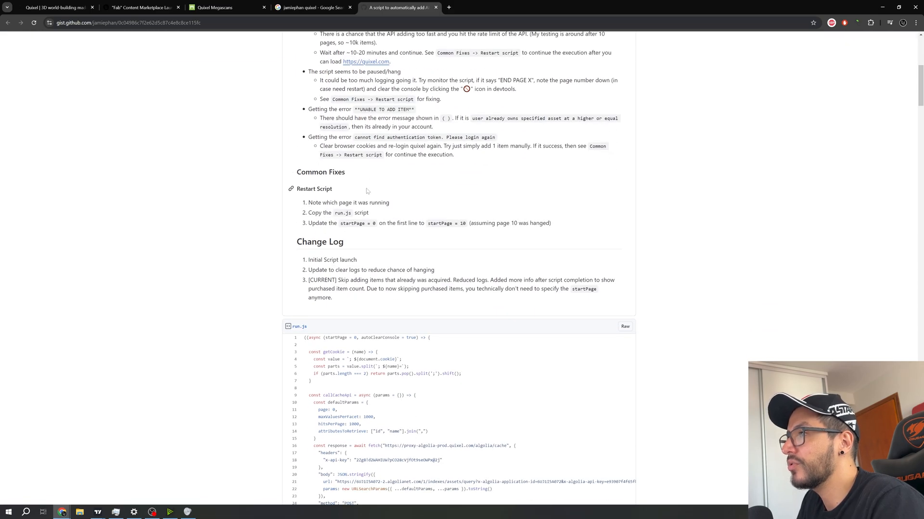
scroll(down, 3)
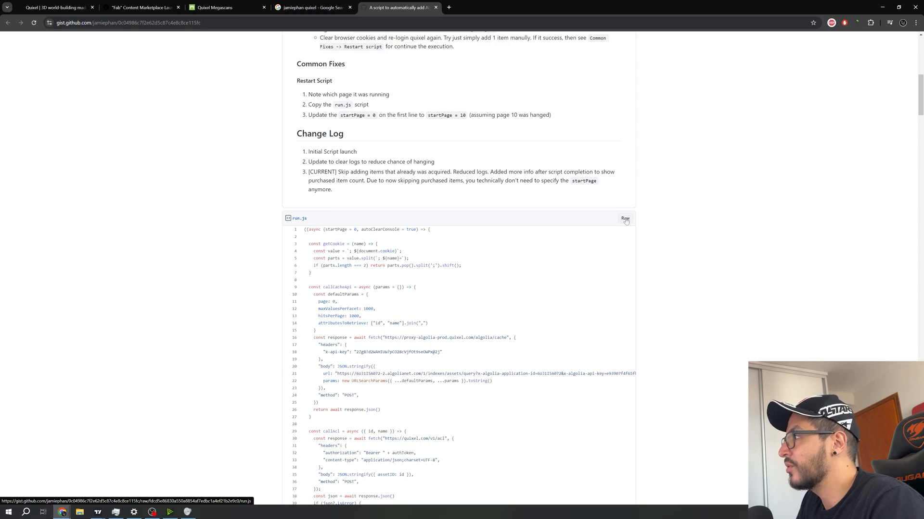
click(625, 218)
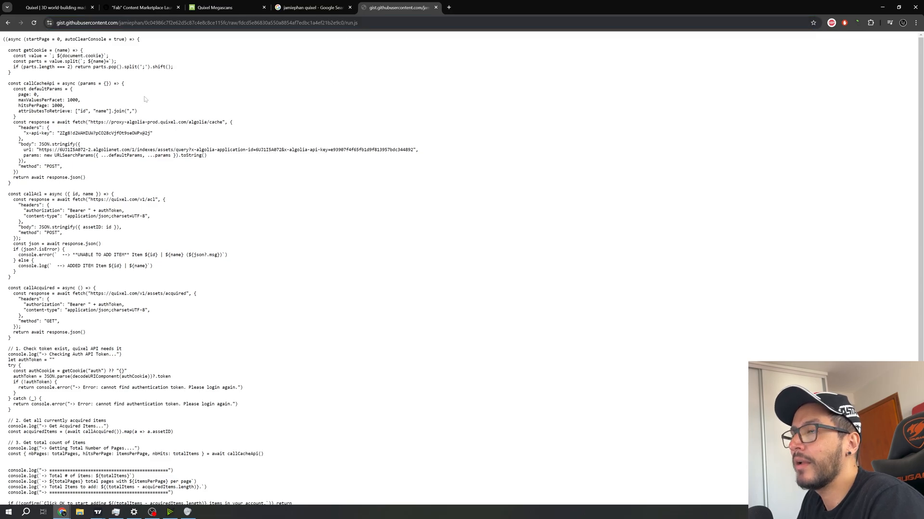
Select the entire raw run.js script for copying
key(ctrl+a)
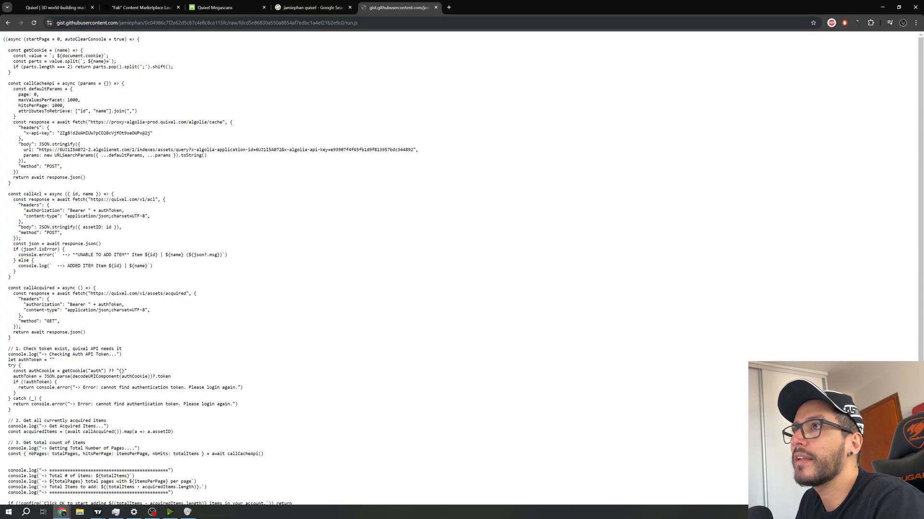
scroll(down, 3)
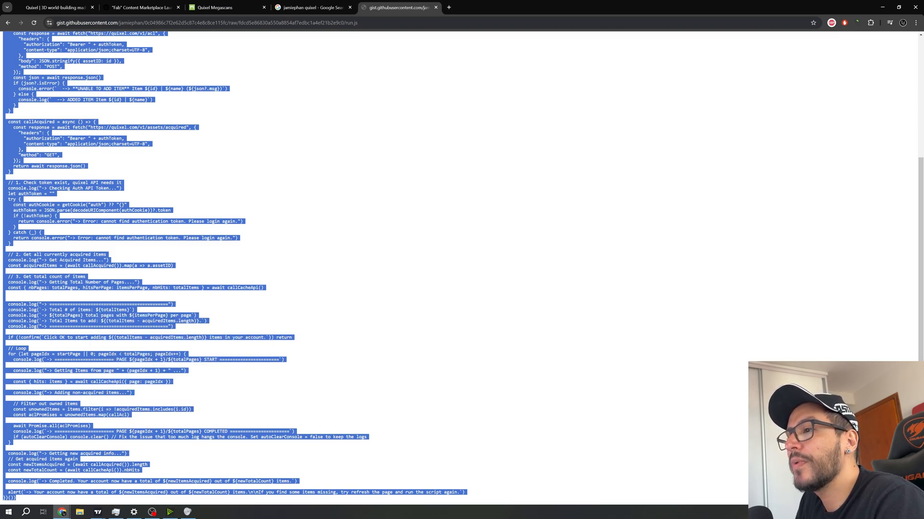
click(353, 280)
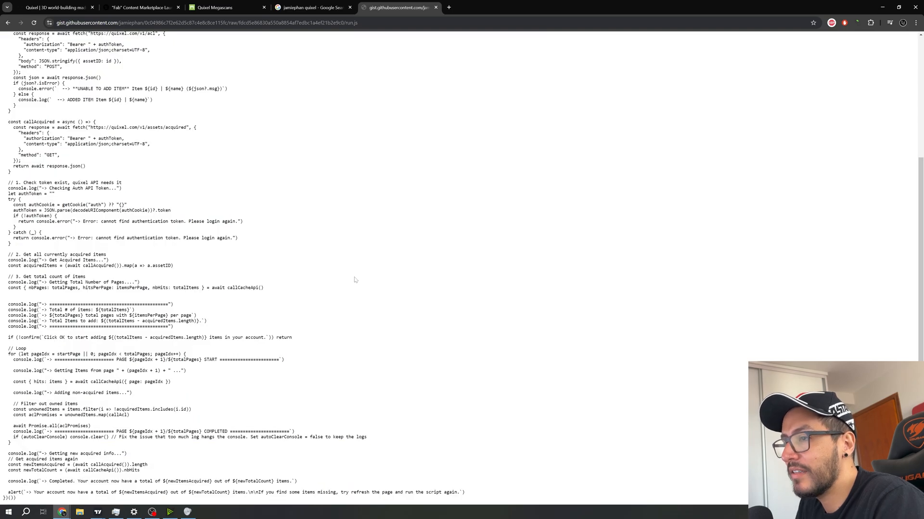
key(ctrl+a)
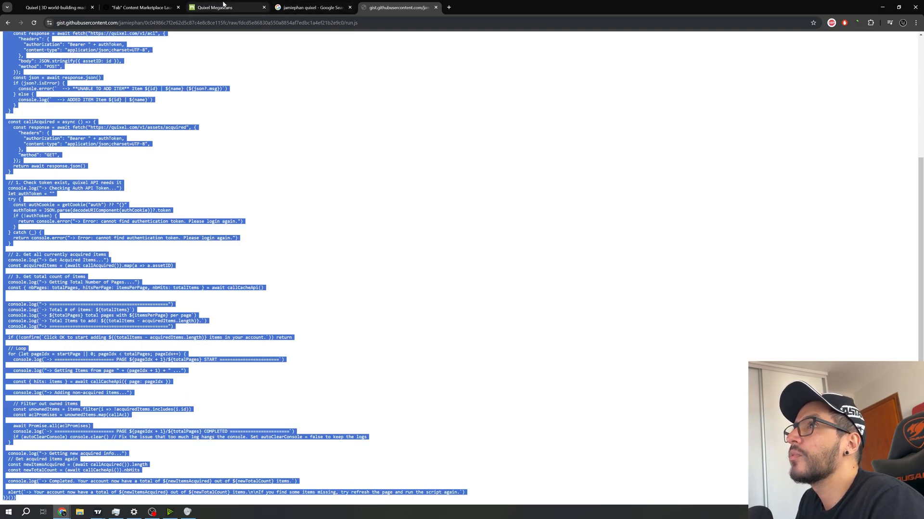
Inspect the Megascans collections page and clear the DevTools console's old messages
click(213, 7)
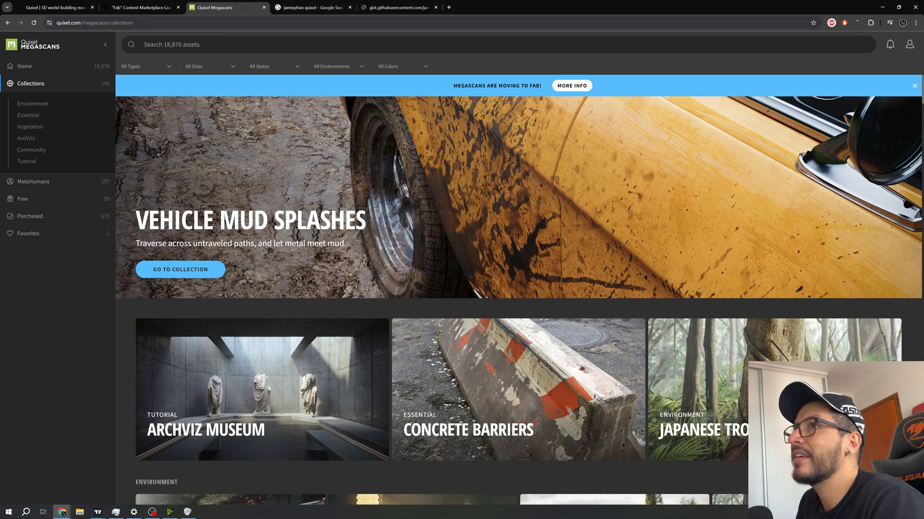
click(94, 22)
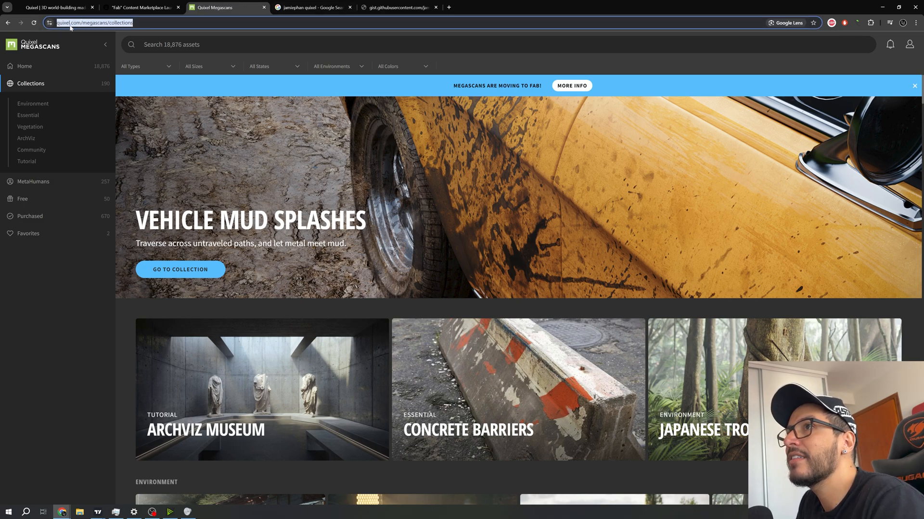
mouse_move(401, 312)
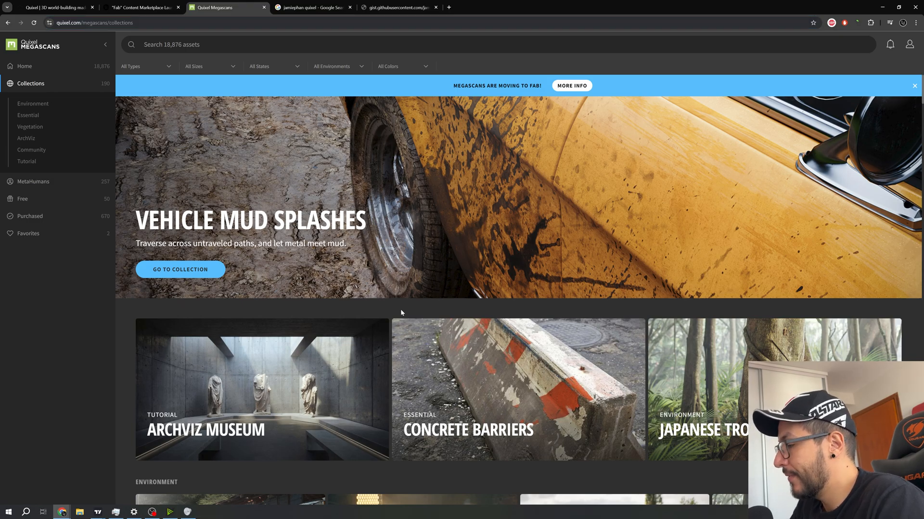
right_click(402, 313)
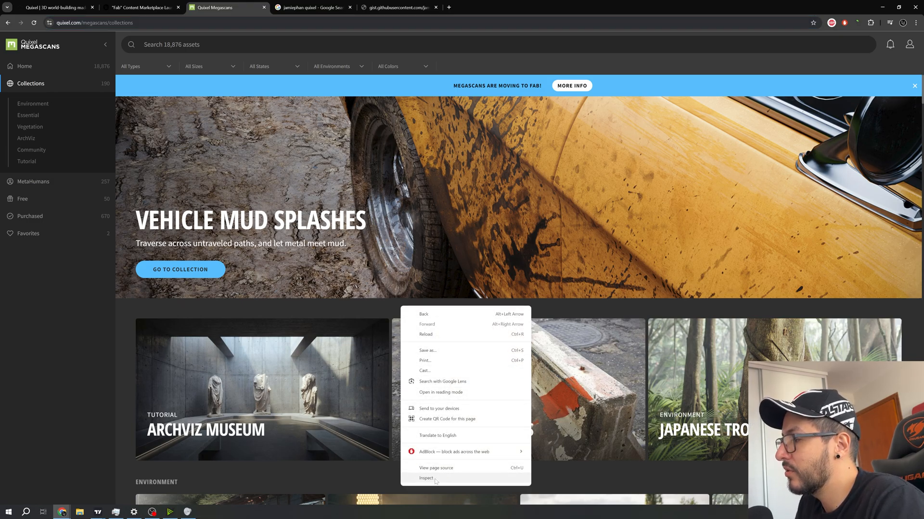
click(426, 477)
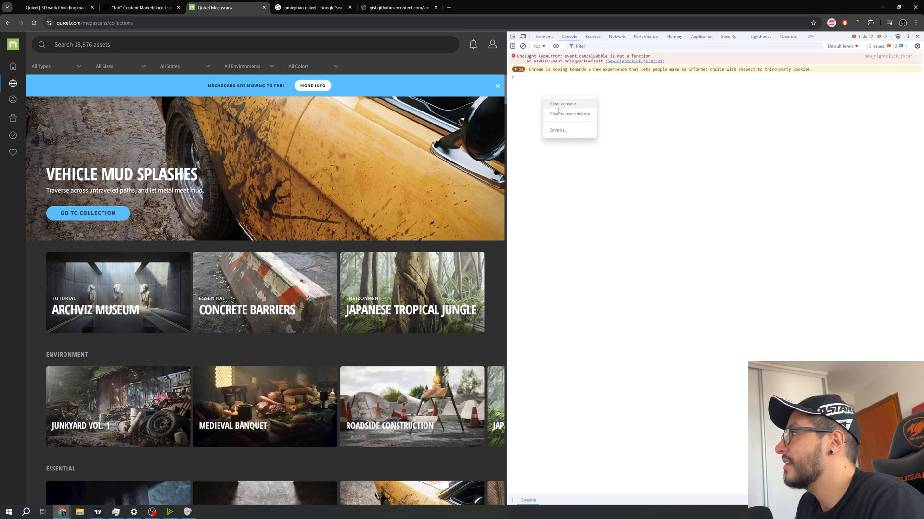
click(562, 104)
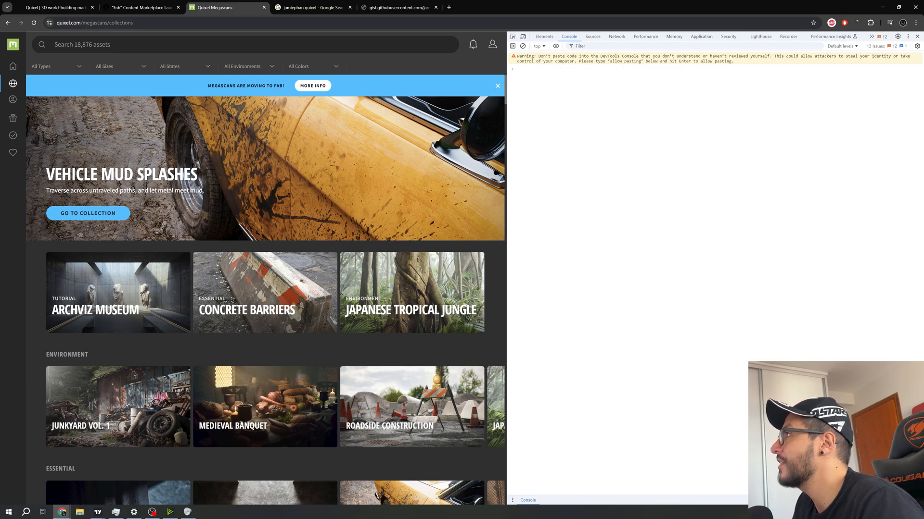
Allow pasting in the console, paste the script and confirm adding the 18204 items
click(530, 69)
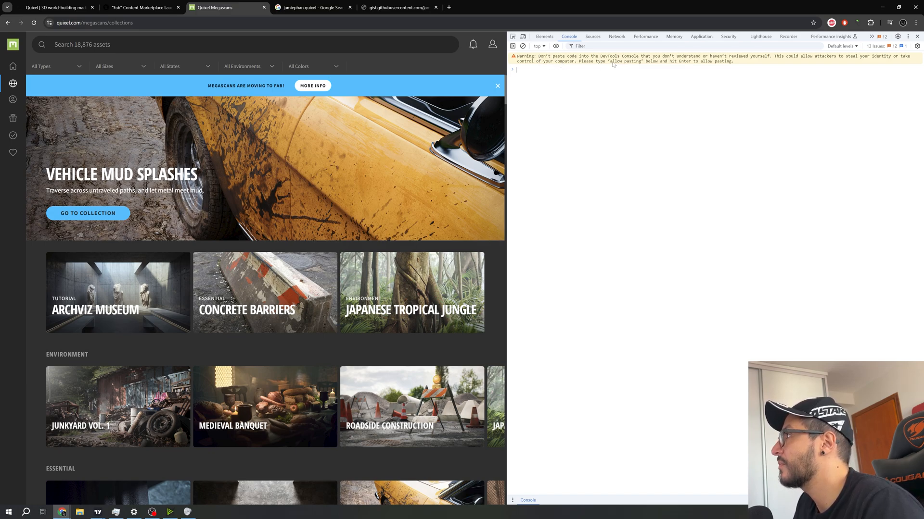
mouse_move(597, 95)
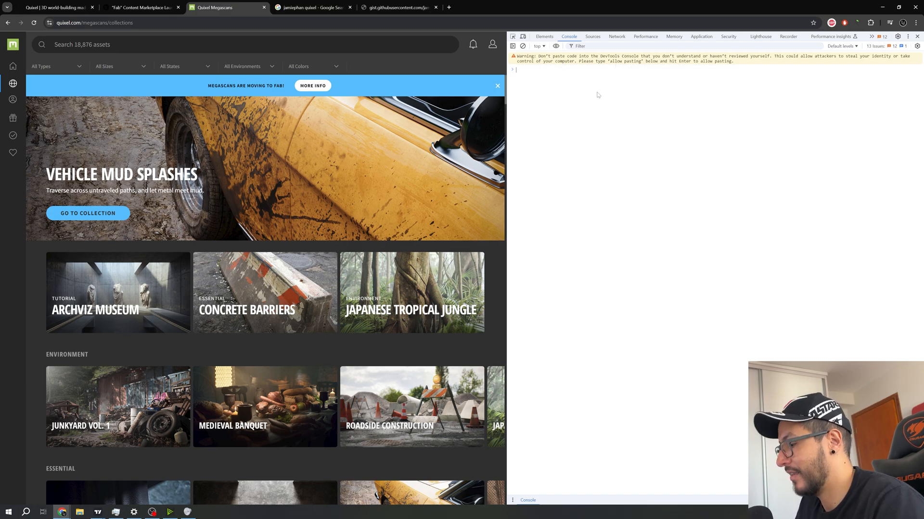
text(allow pas)
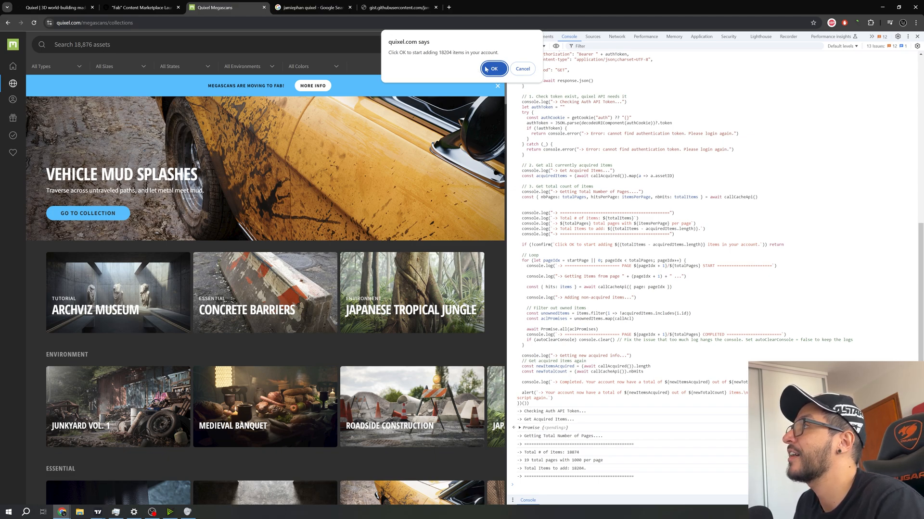
mouse_move(36, 257)
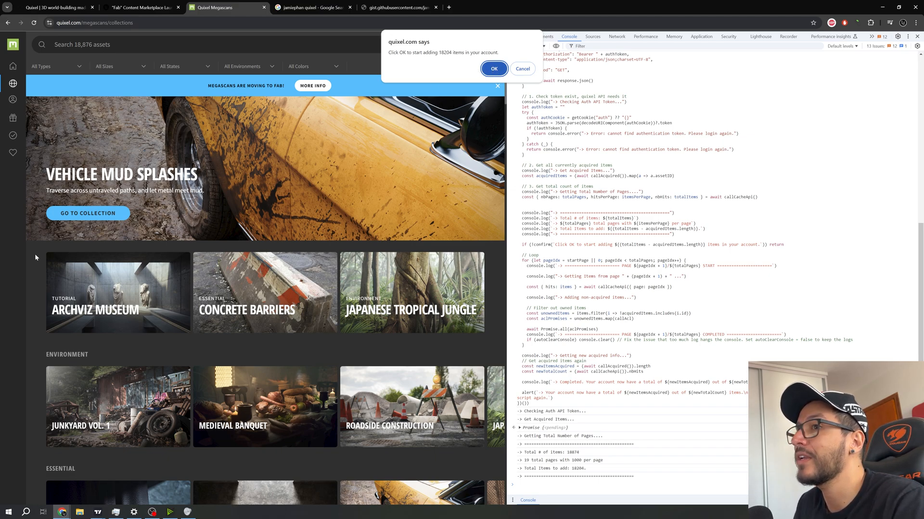
click(493, 68)
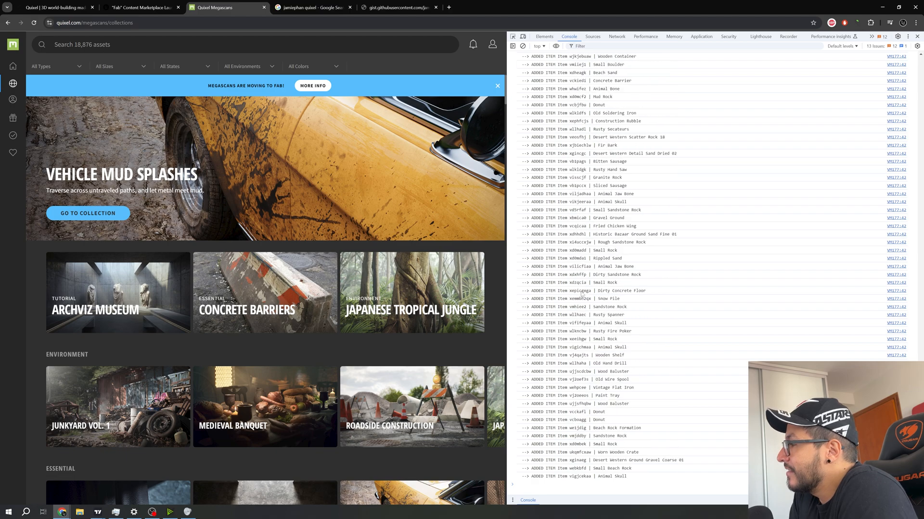
Run the script again, confirm adding the 17395 remaining items and follow the ADDED ITEM log
scroll(down, 3)
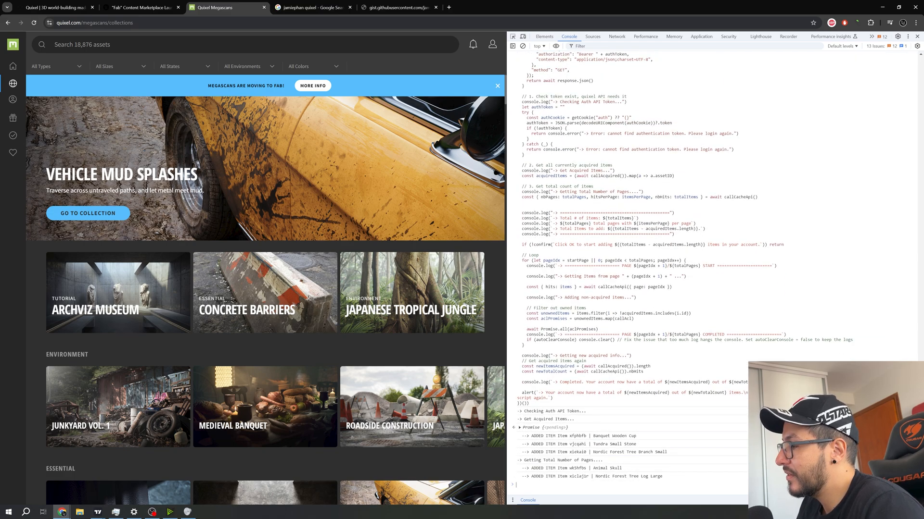
scroll(down, 3)
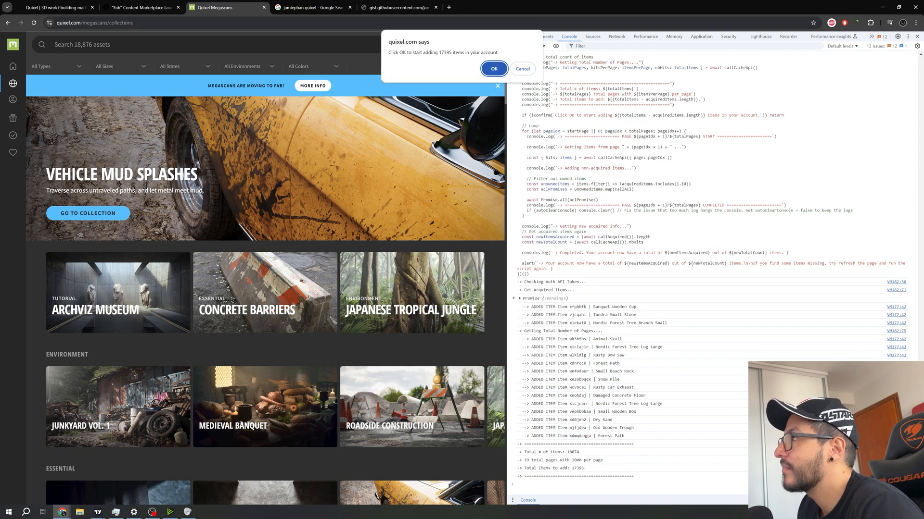
click(493, 69)
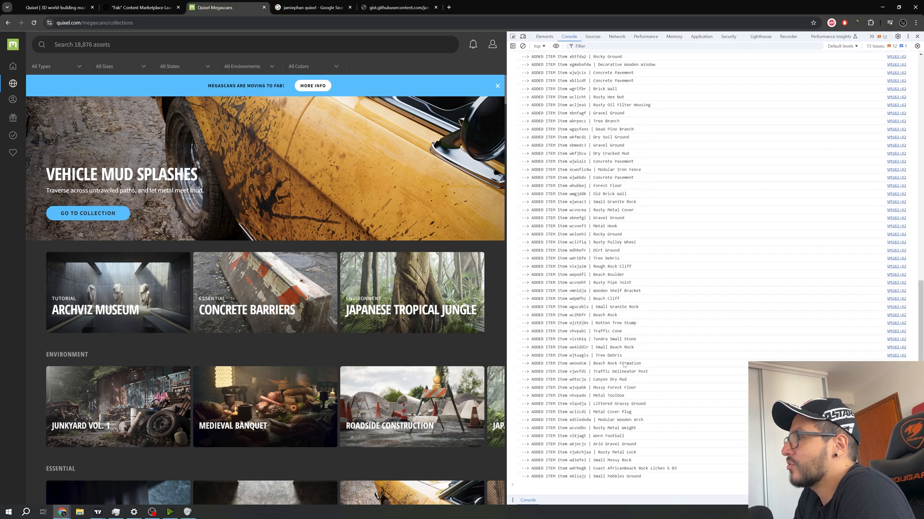
scroll(down, 3)
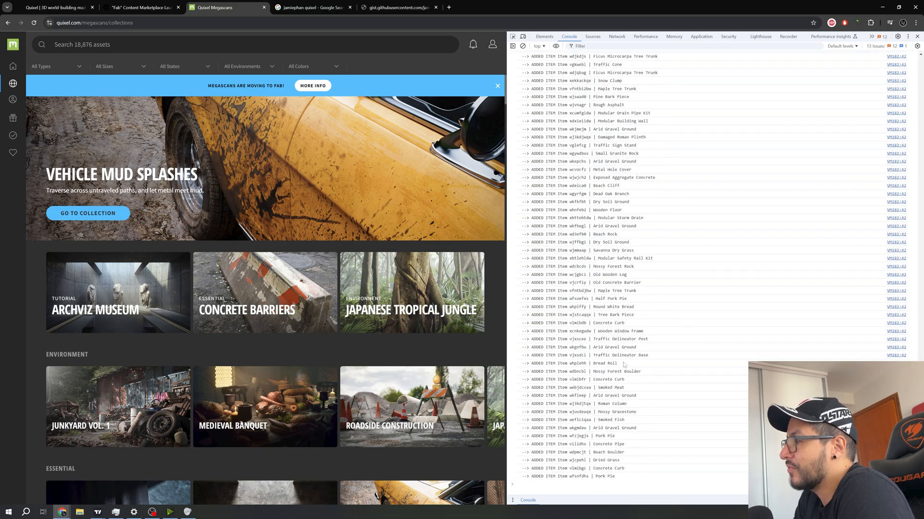
scroll(down, 3)
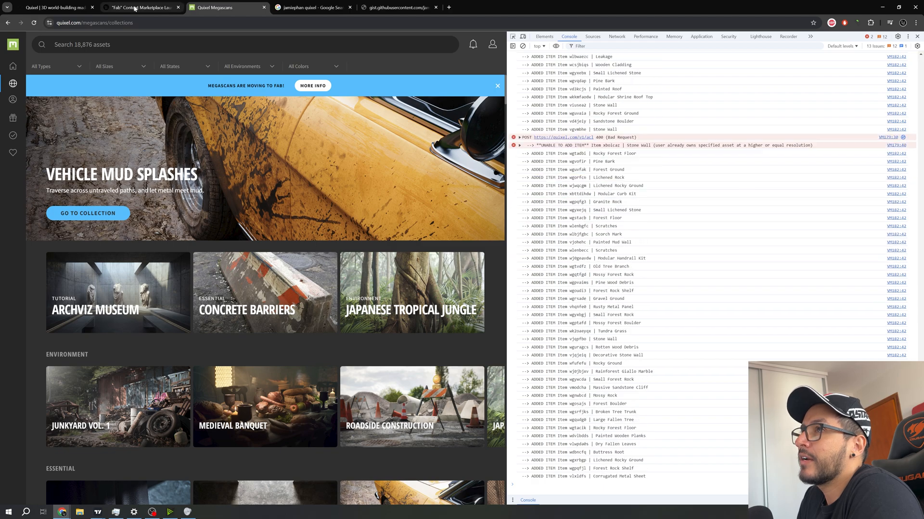
Read the Fab marketplace blog's Quixel paragraphs, then return to the Megascans collections page
click(141, 7)
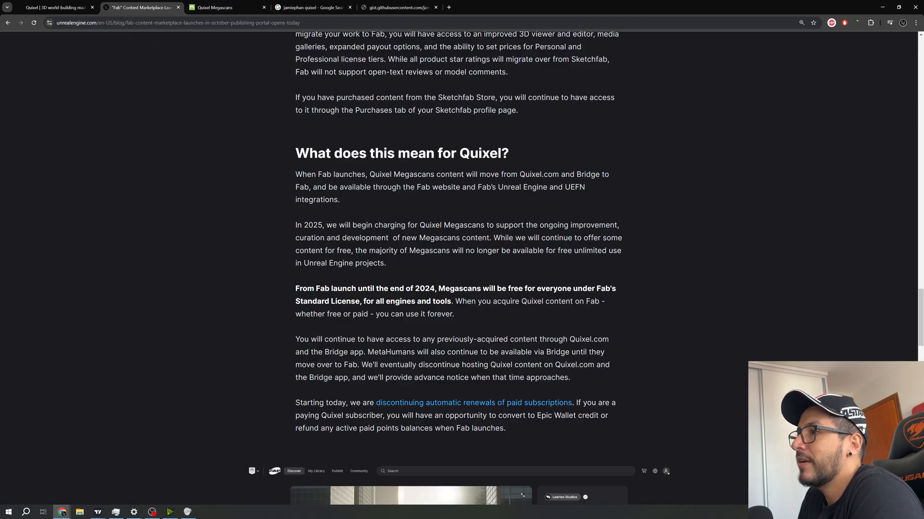
mouse_move(483, 312)
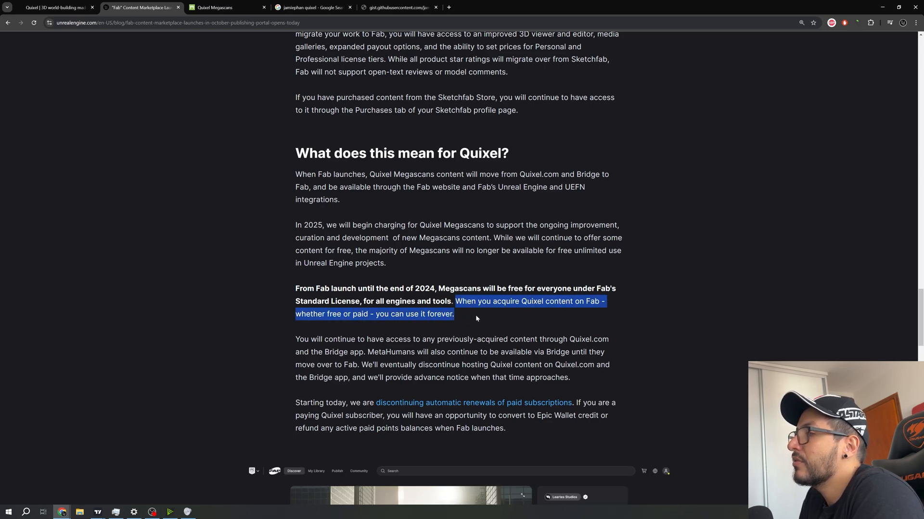
click(476, 318)
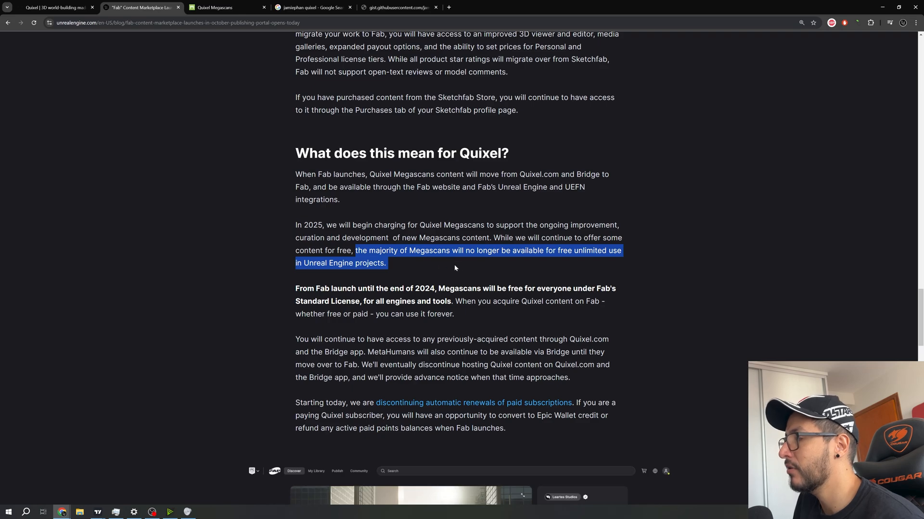
mouse_move(413, 271)
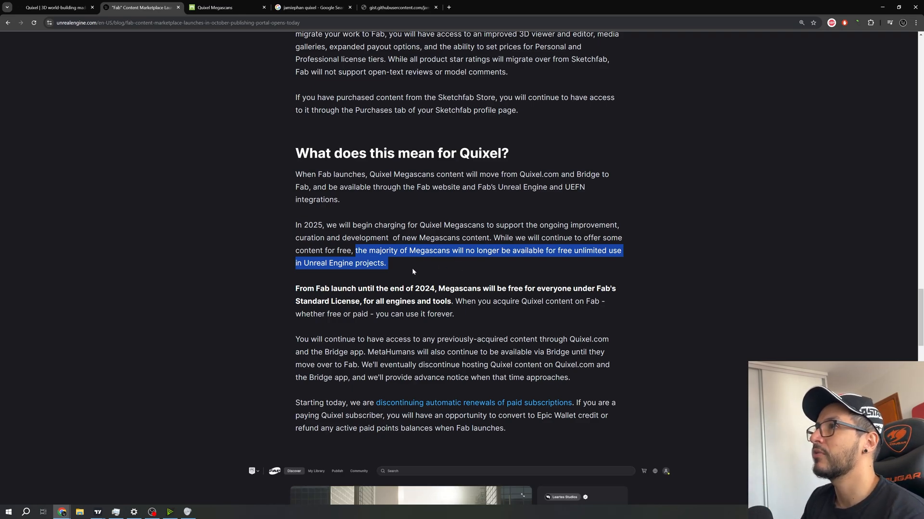
mouse_move(239, 39)
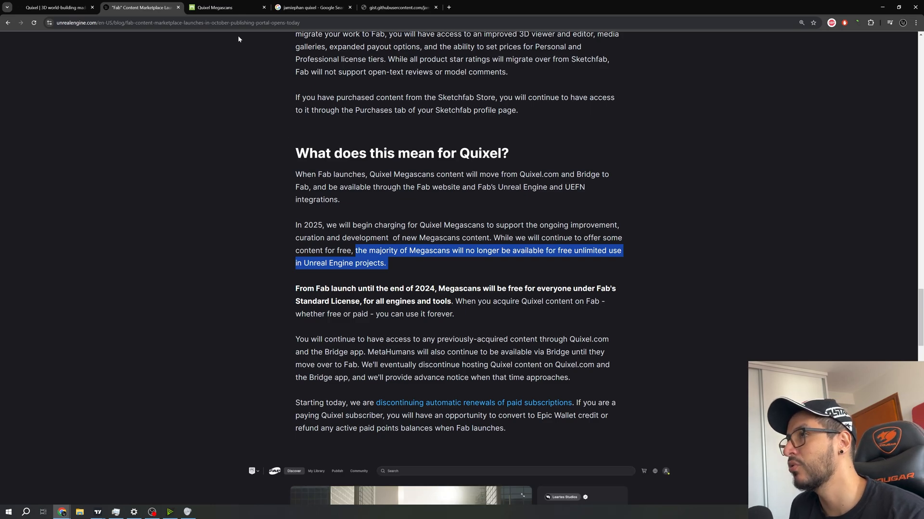
click(226, 8)
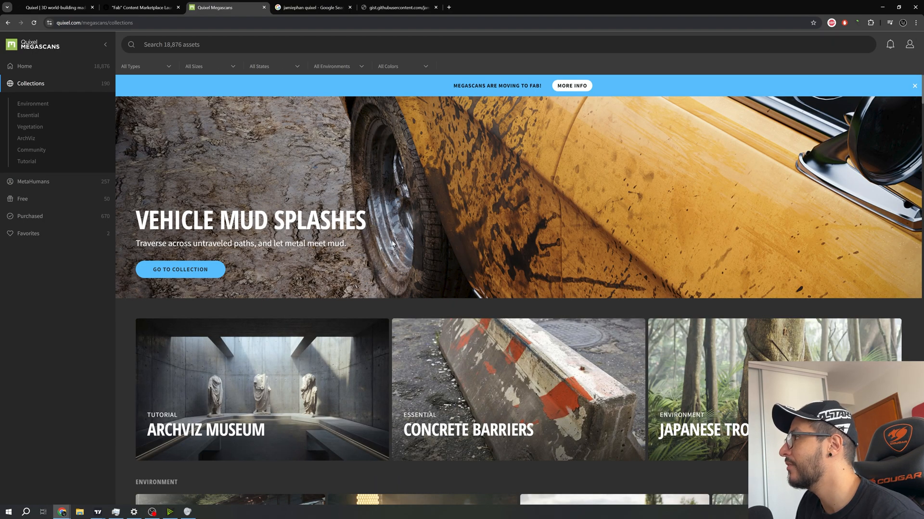
mouse_move(859, 128)
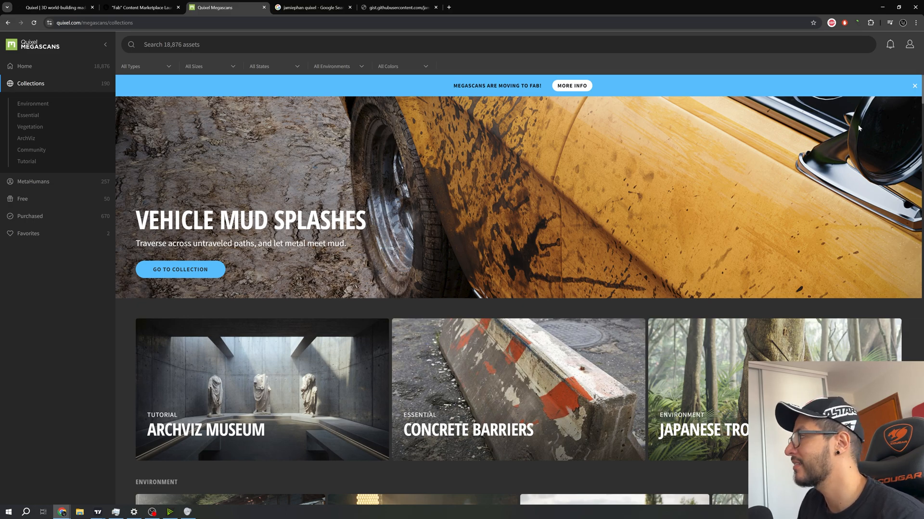
mouse_move(496, 76)
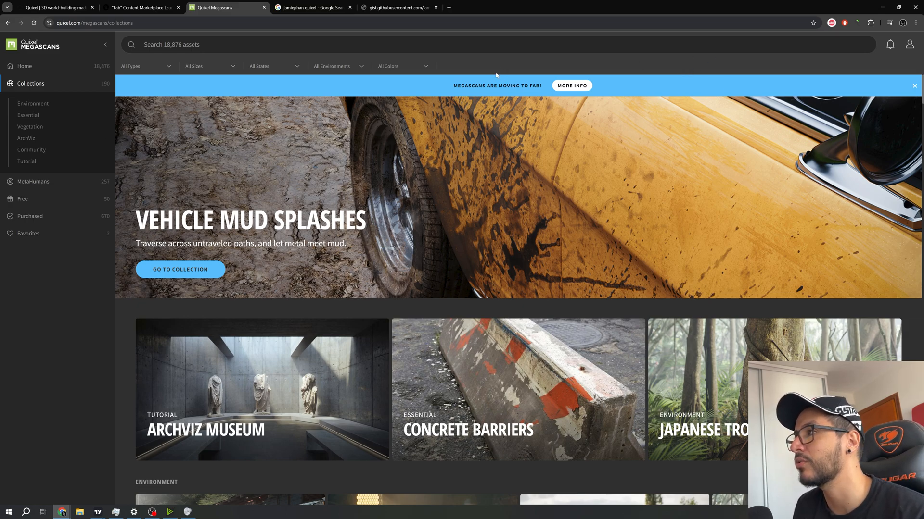
mouse_move(32, 323)
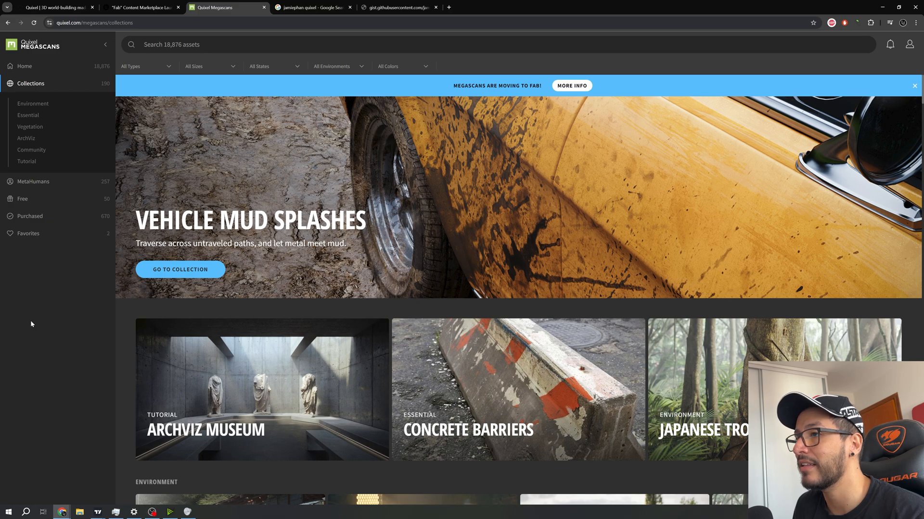
mouse_move(102, 210)
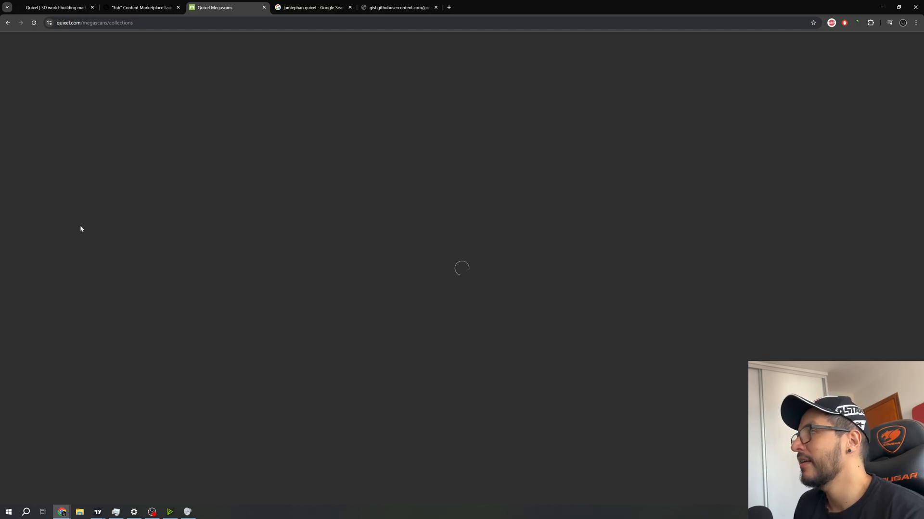
mouse_move(364, 252)
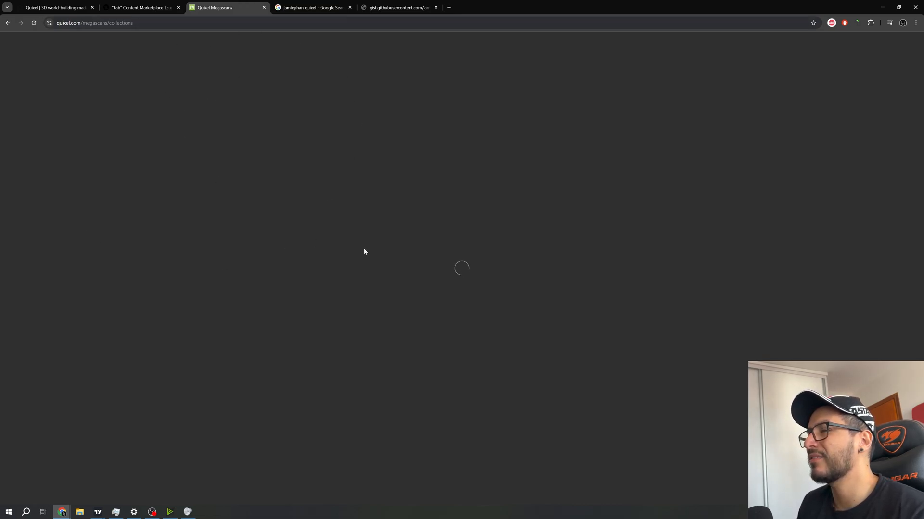
mouse_move(347, 270)
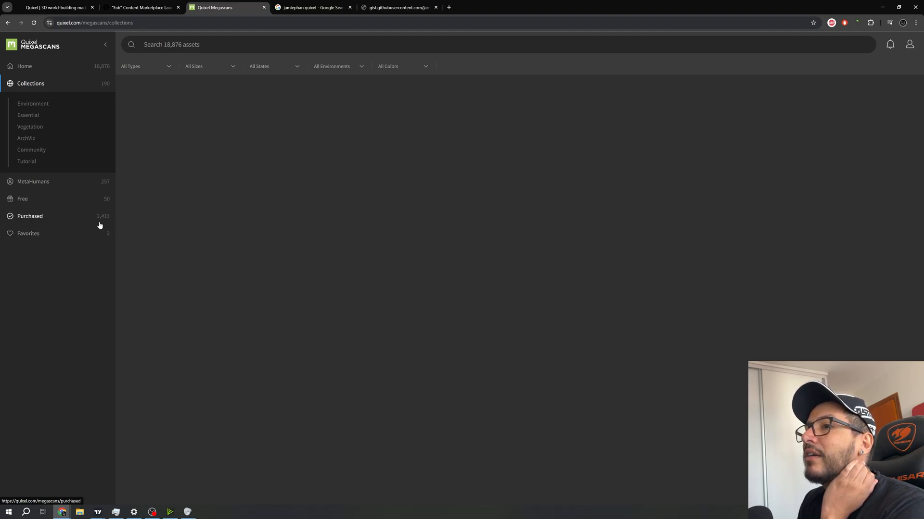
mouse_move(768, 86)
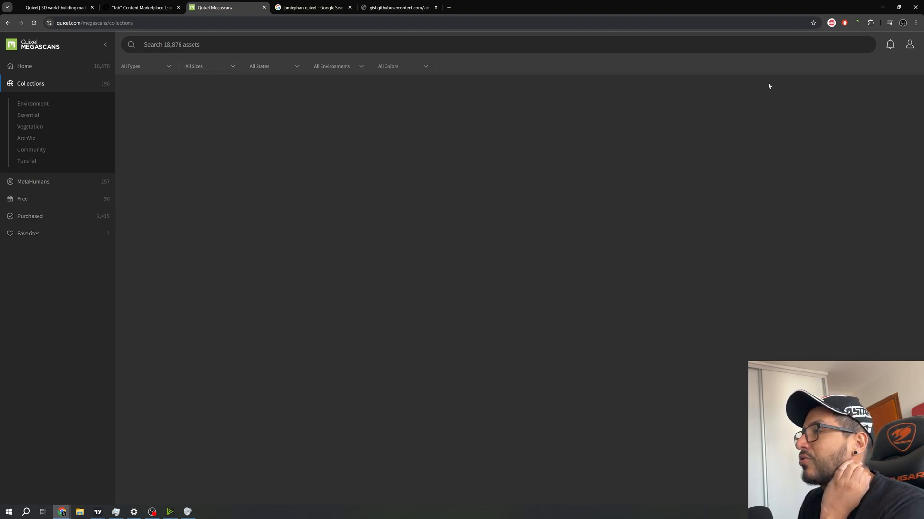
Bring up the page context menu on the reloaded collections page showing 2,413 purchased assets
right_click(365, 127)
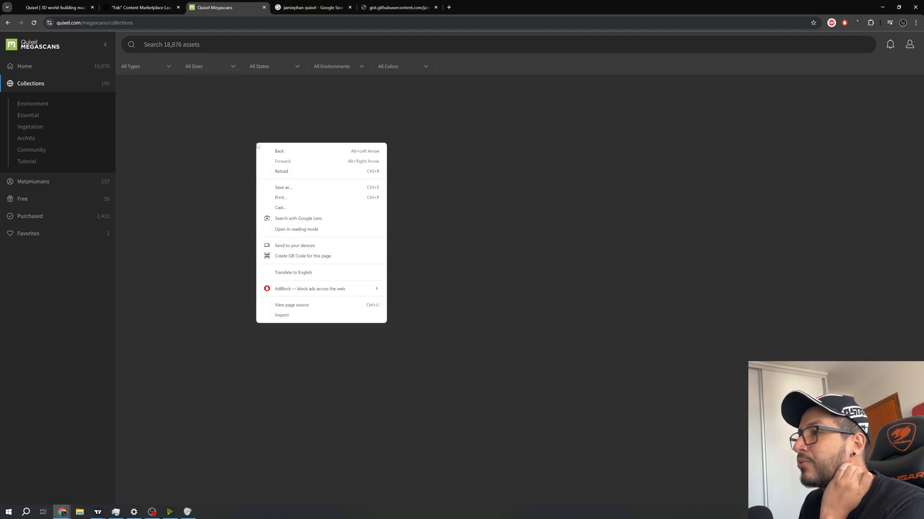
Reopen DevTools via Inspect to see the console now reporting assets already owned
click(281, 315)
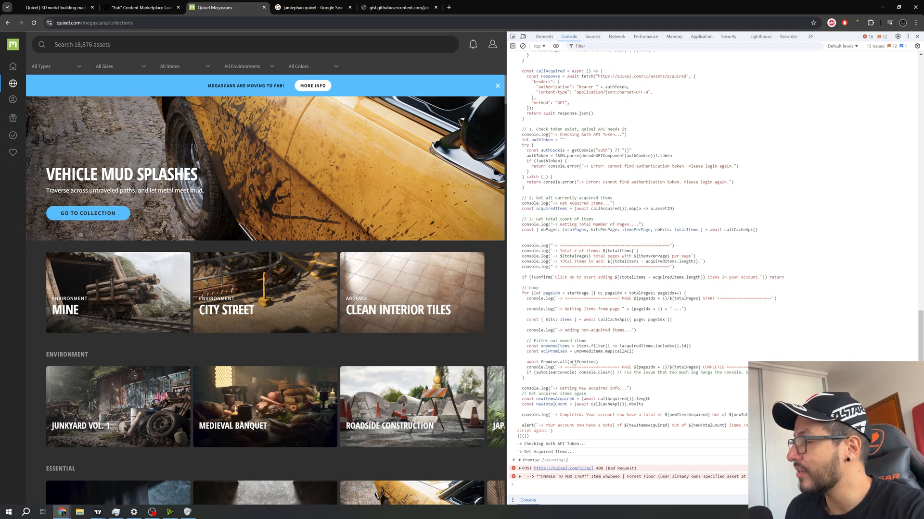
mouse_move(391, 358)
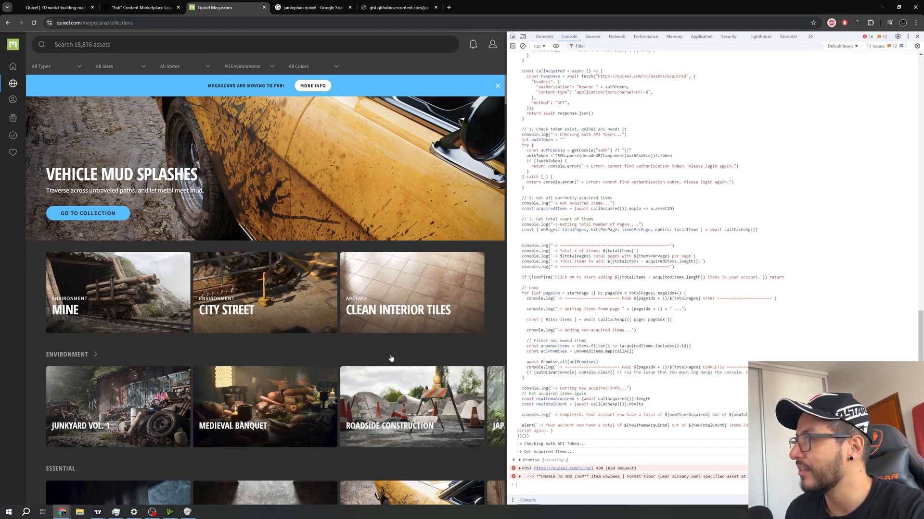
mouse_move(361, 375)
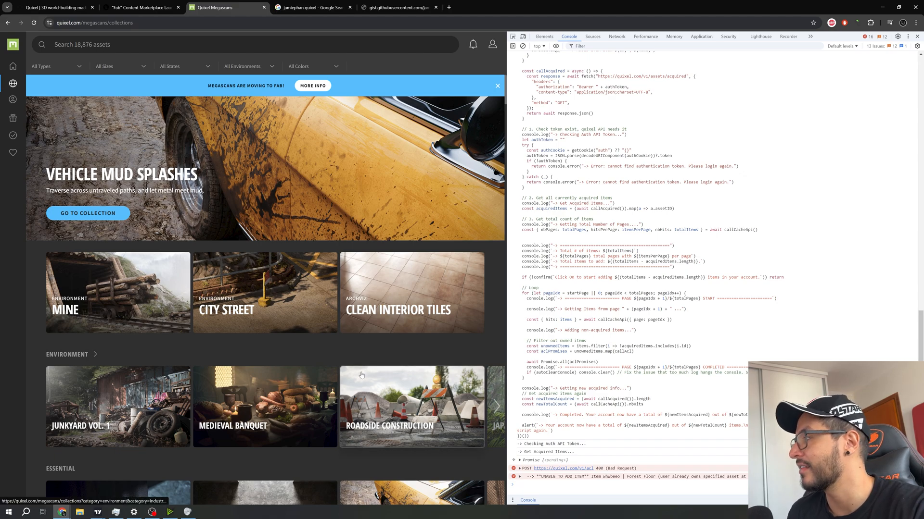